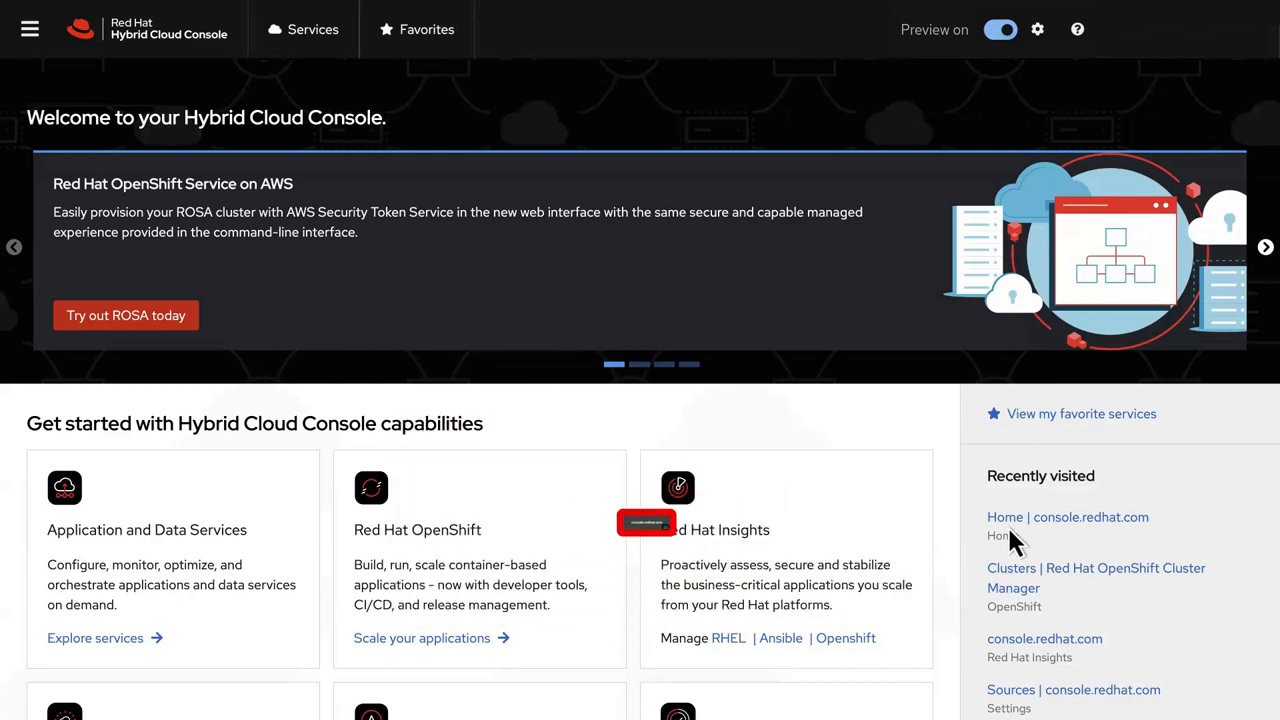
pyautogui.moveTo(784, 550)
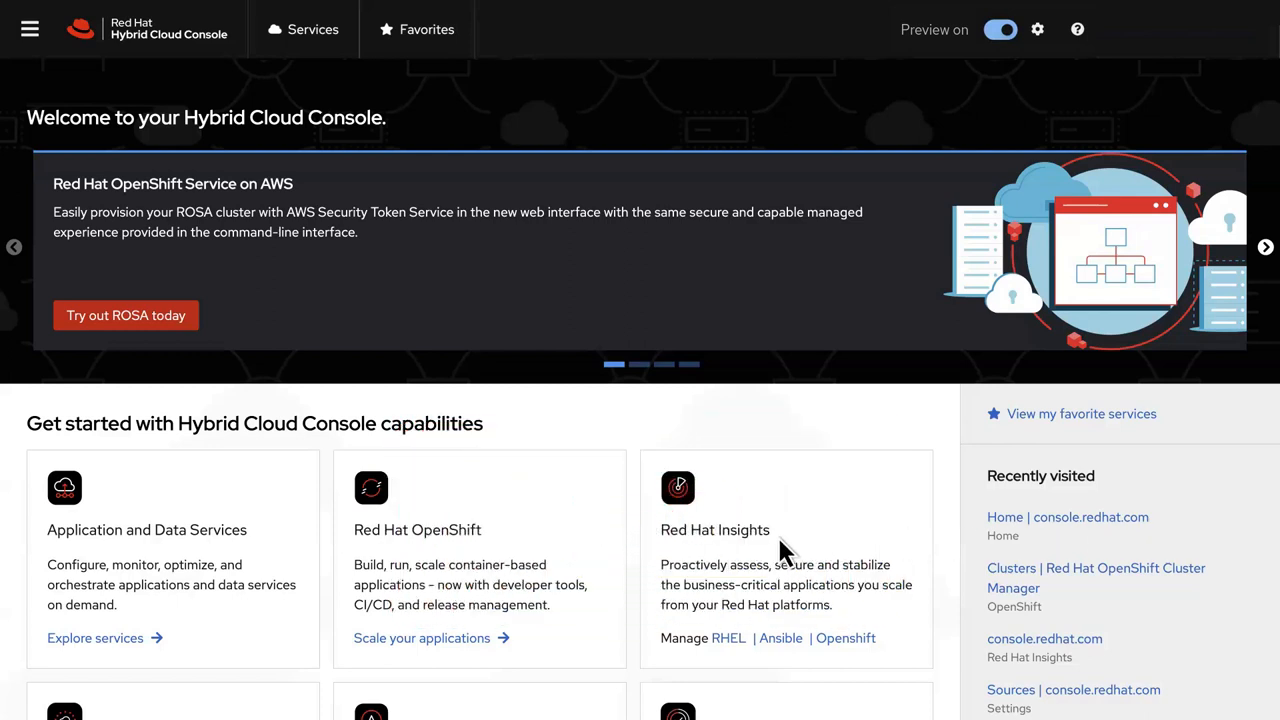
pyautogui.moveTo(730, 650)
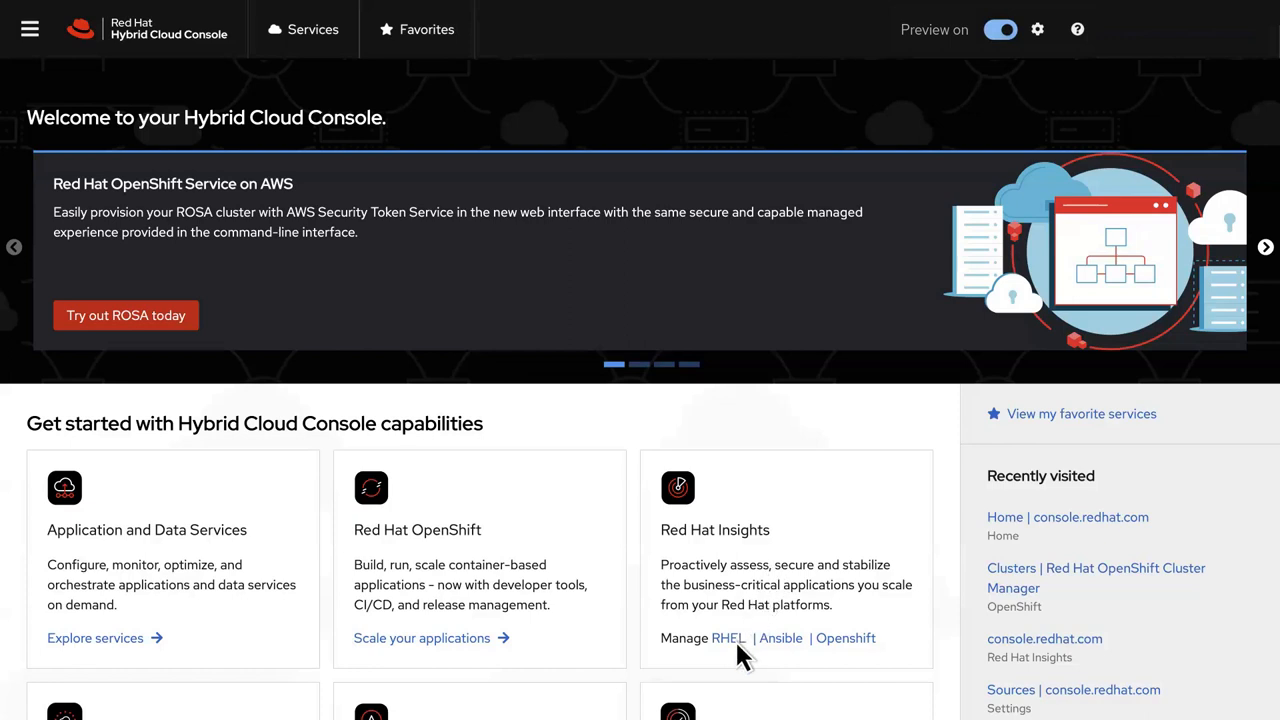
# Enter Red Hat Insights for RHEL from the console home page
pyautogui.click(728, 638)
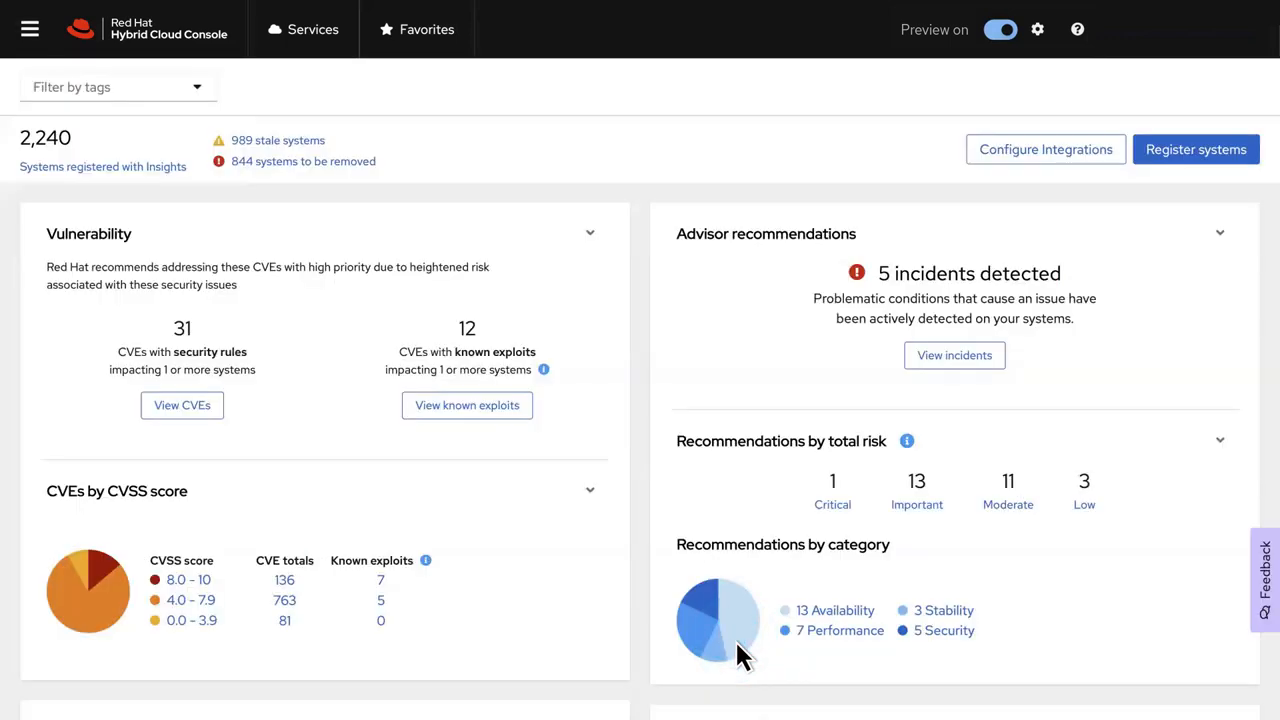
pyautogui.moveTo(590, 510)
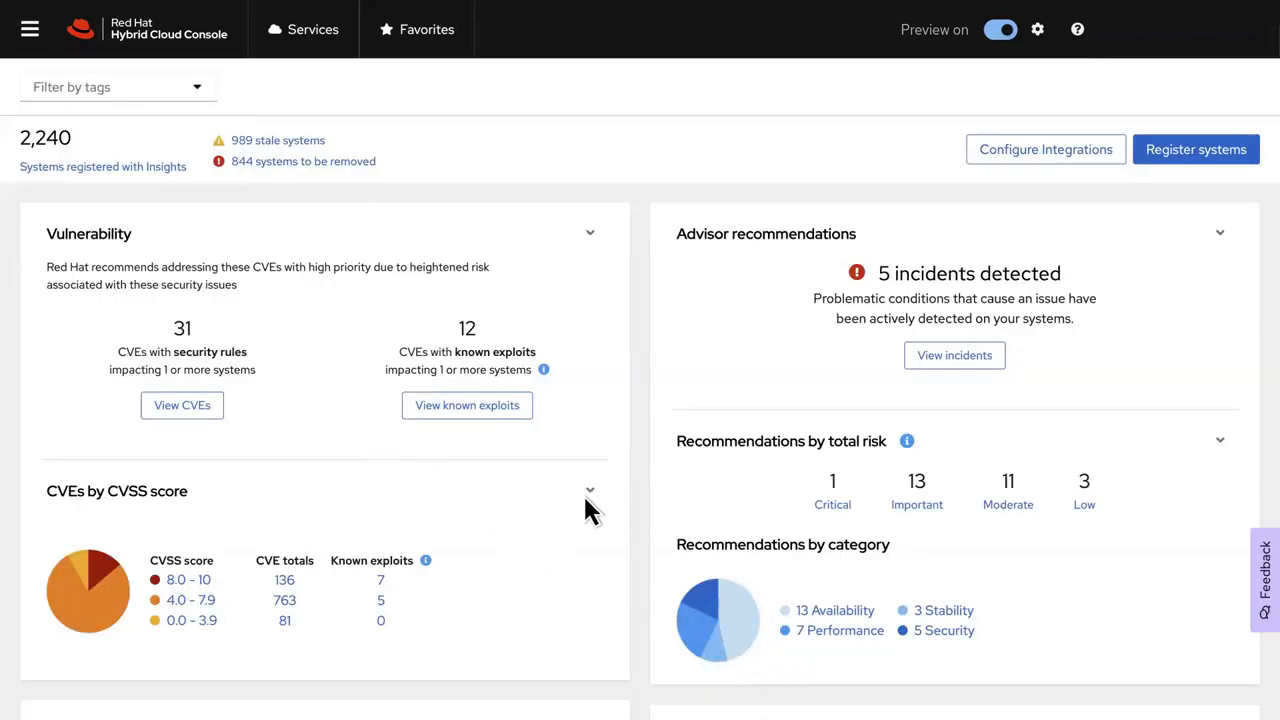
pyautogui.moveTo(208, 504)
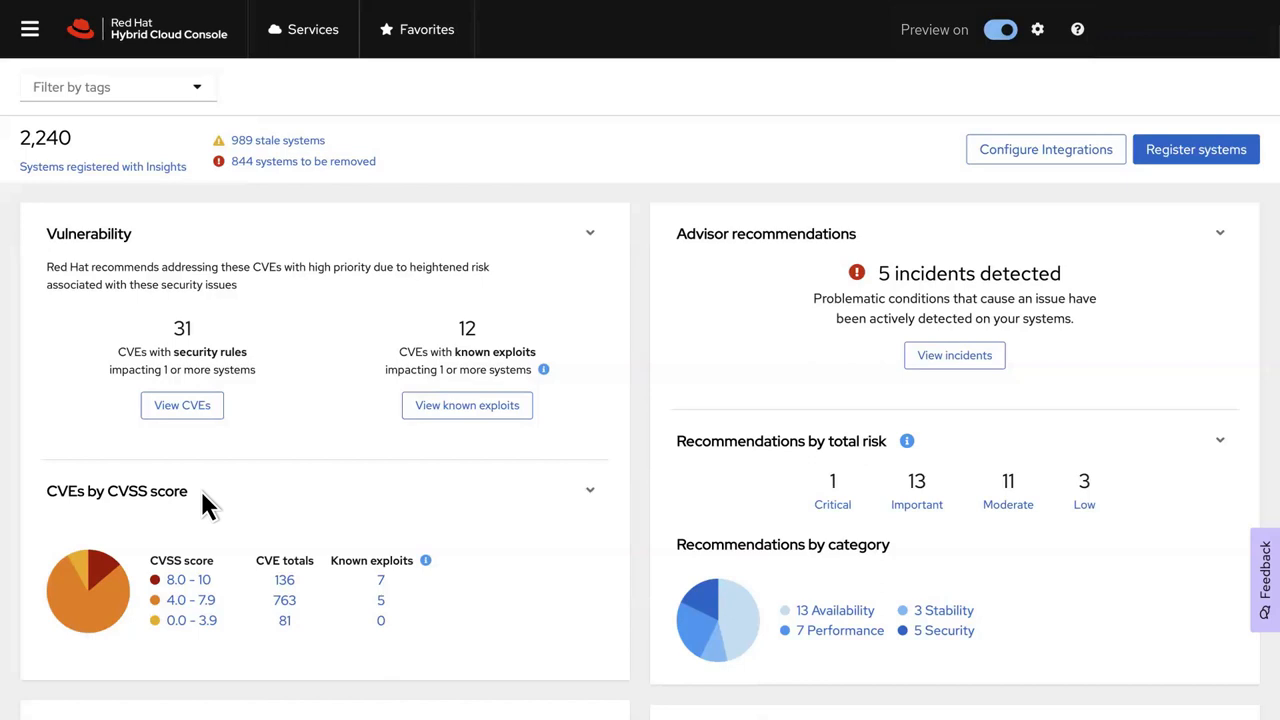
pyautogui.moveTo(380, 378)
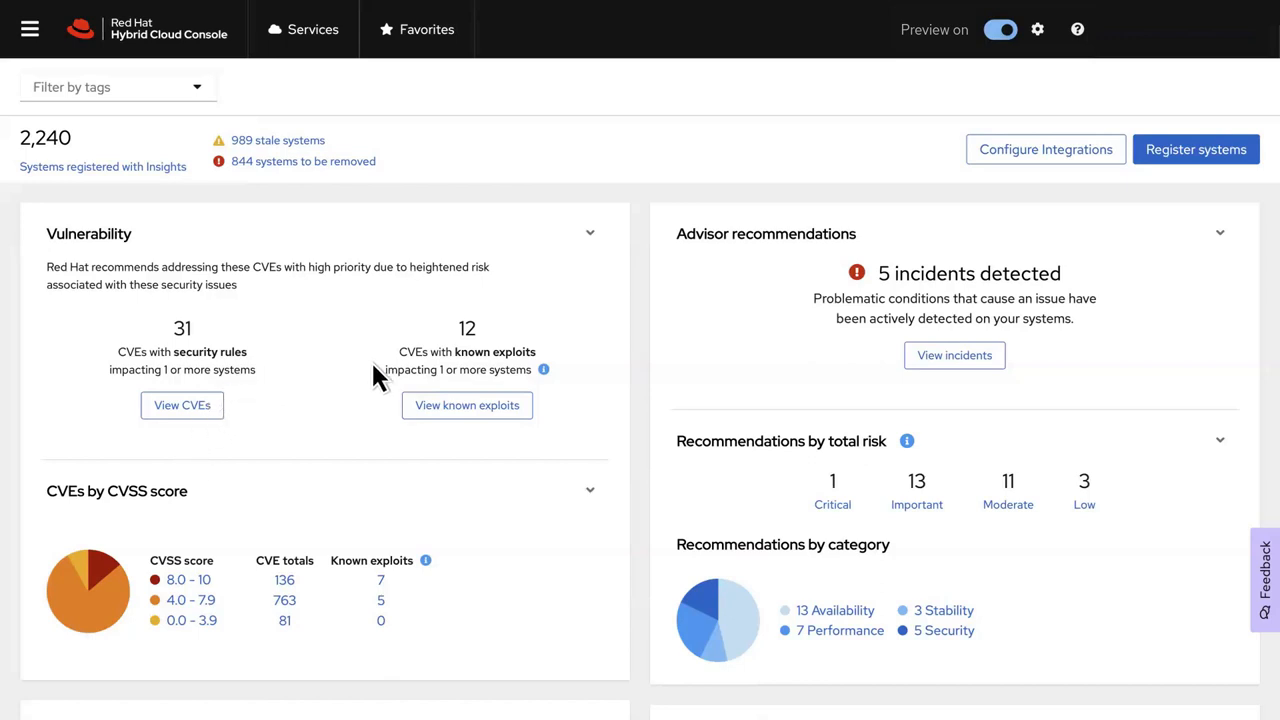
pyautogui.moveTo(332, 378)
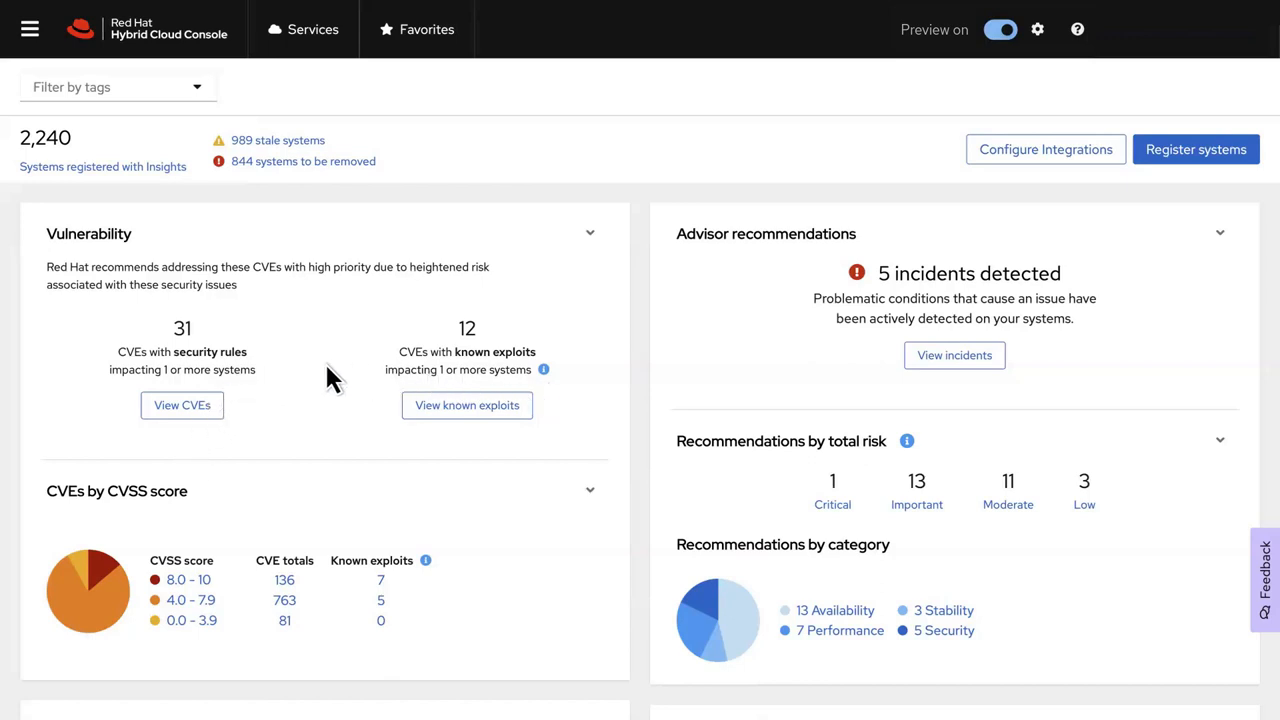
pyautogui.moveTo(264, 372)
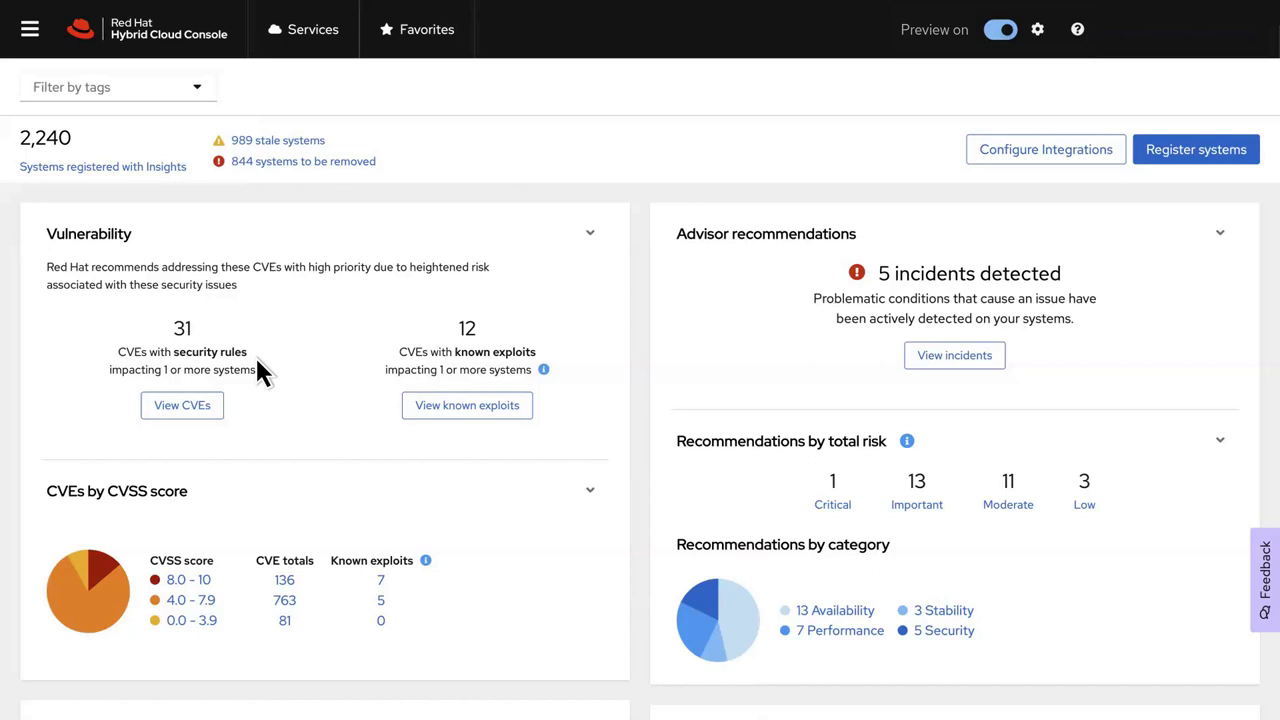
pyautogui.moveTo(470, 376)
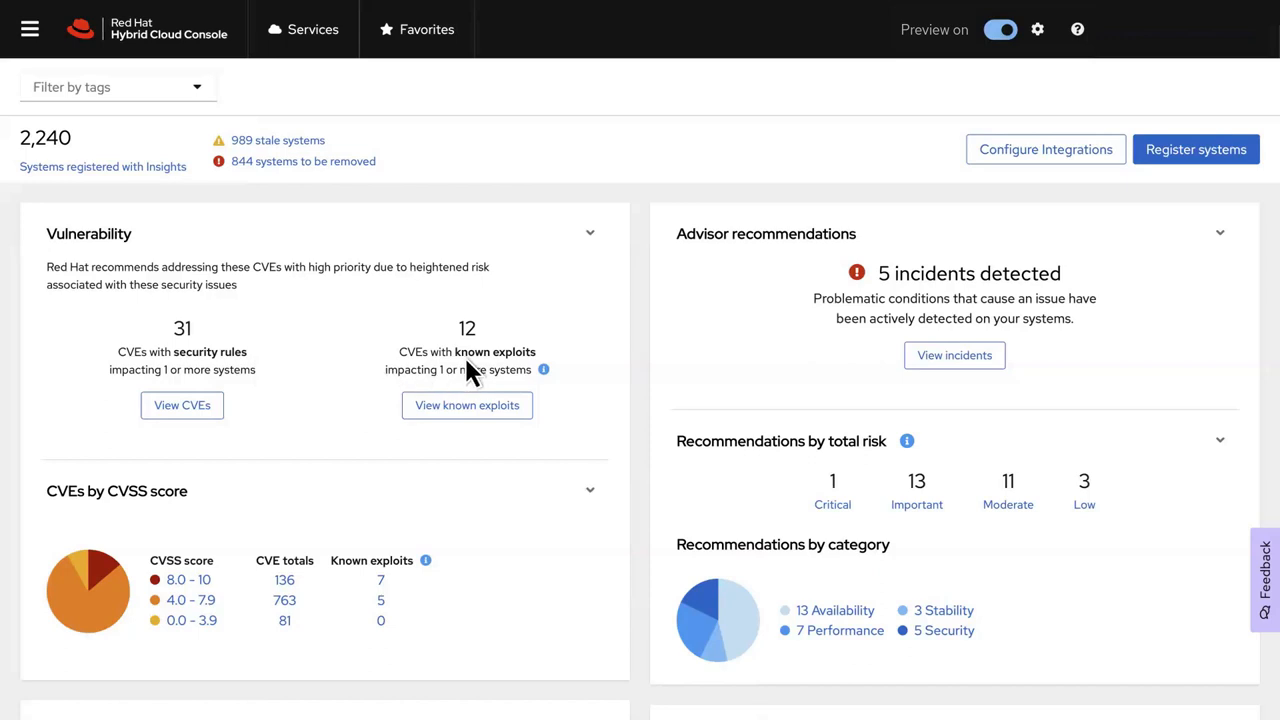
pyautogui.moveTo(548, 372)
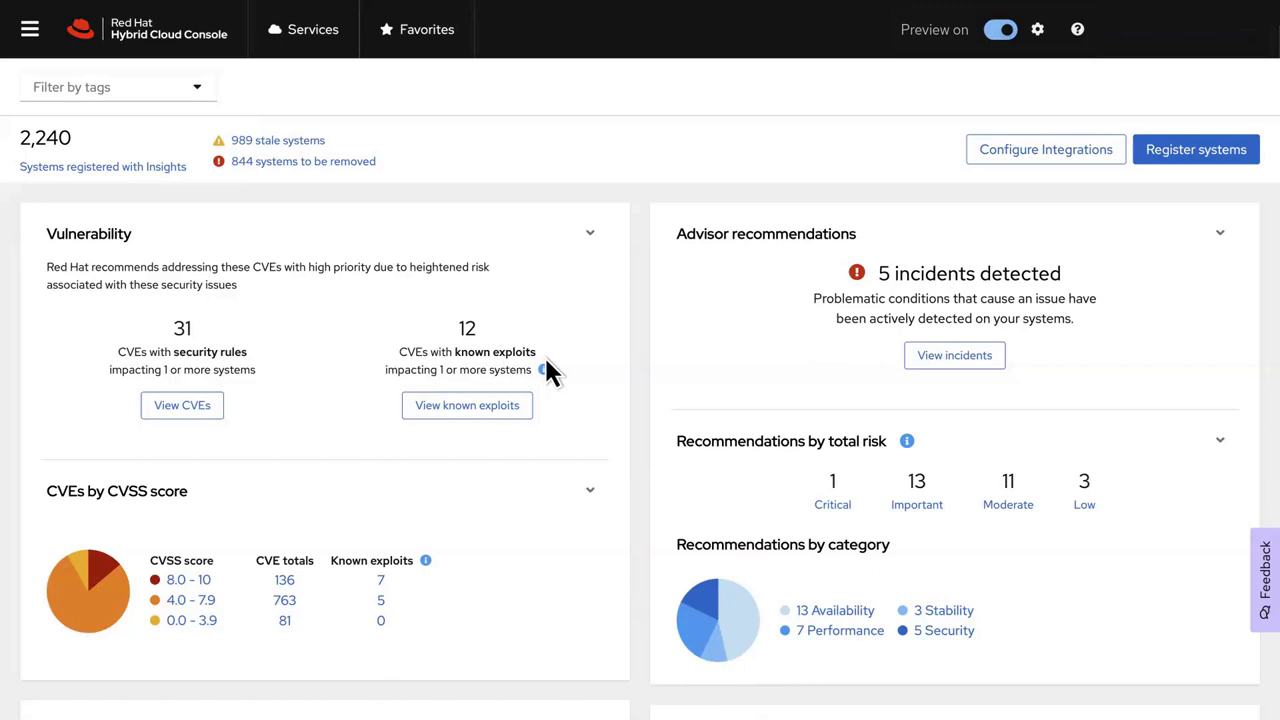
pyautogui.moveTo(492, 392)
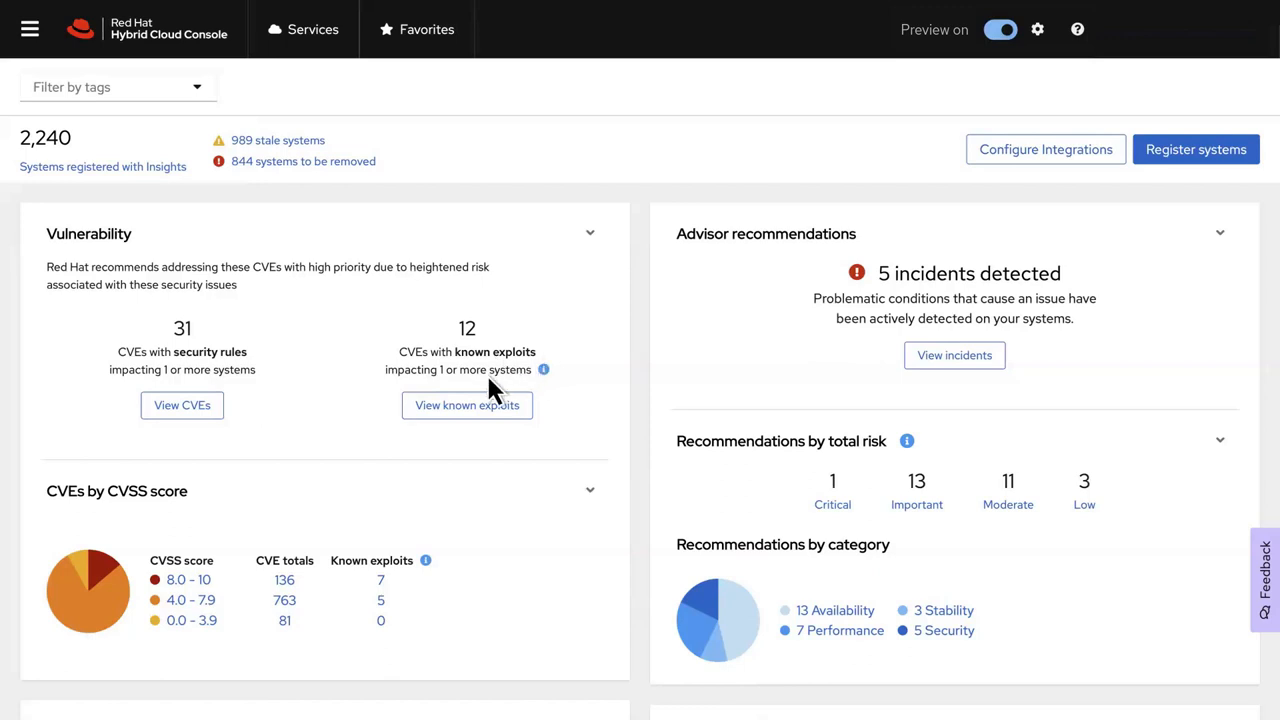
pyautogui.moveTo(408, 640)
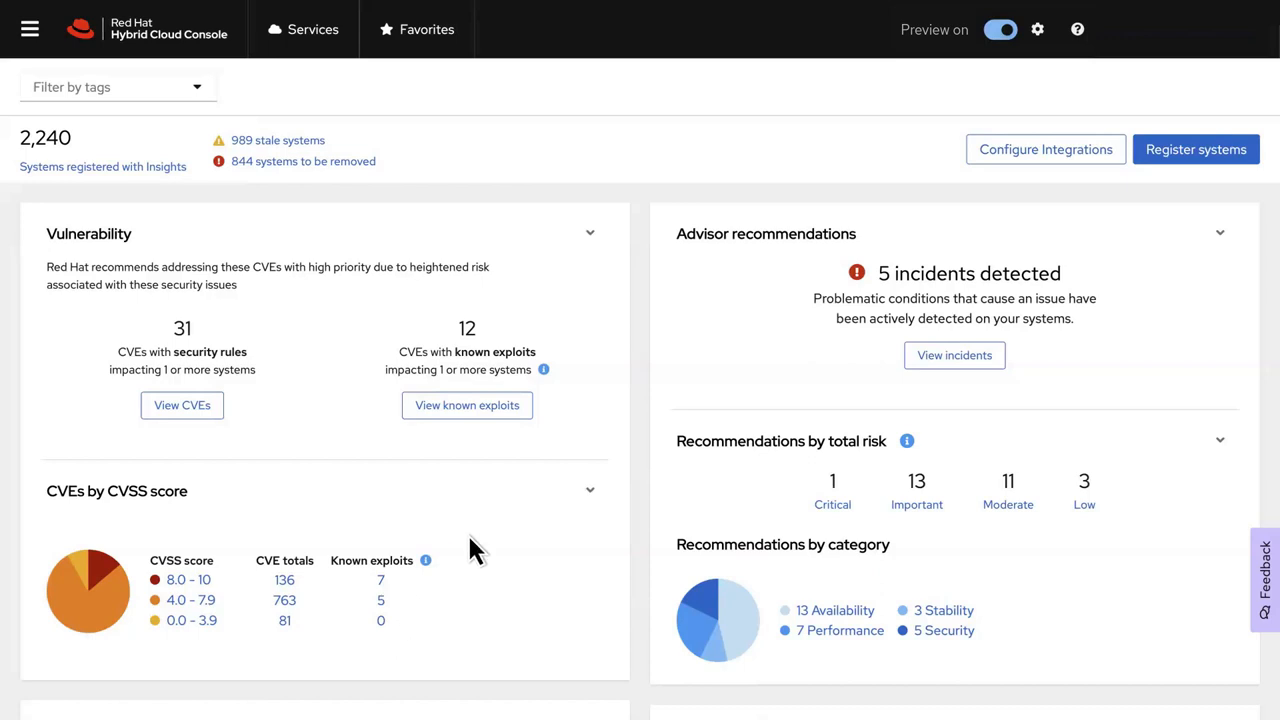
pyautogui.moveTo(1098, 332)
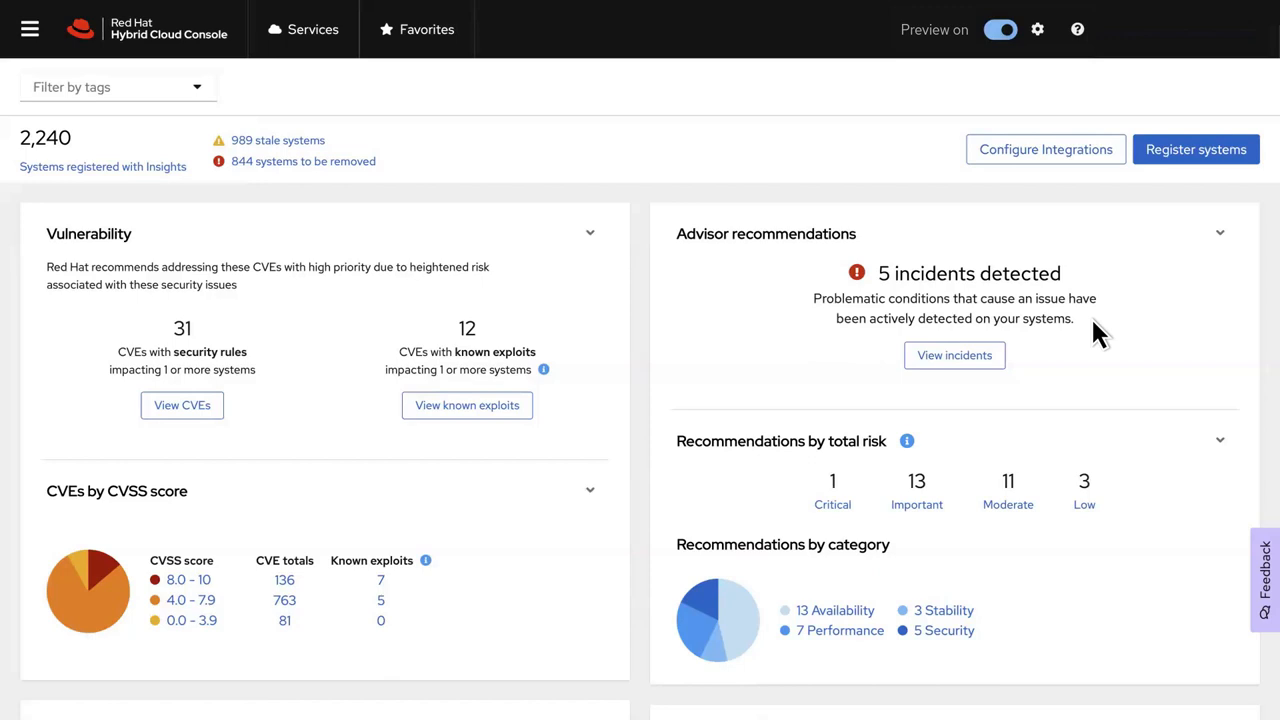
pyautogui.moveTo(896, 528)
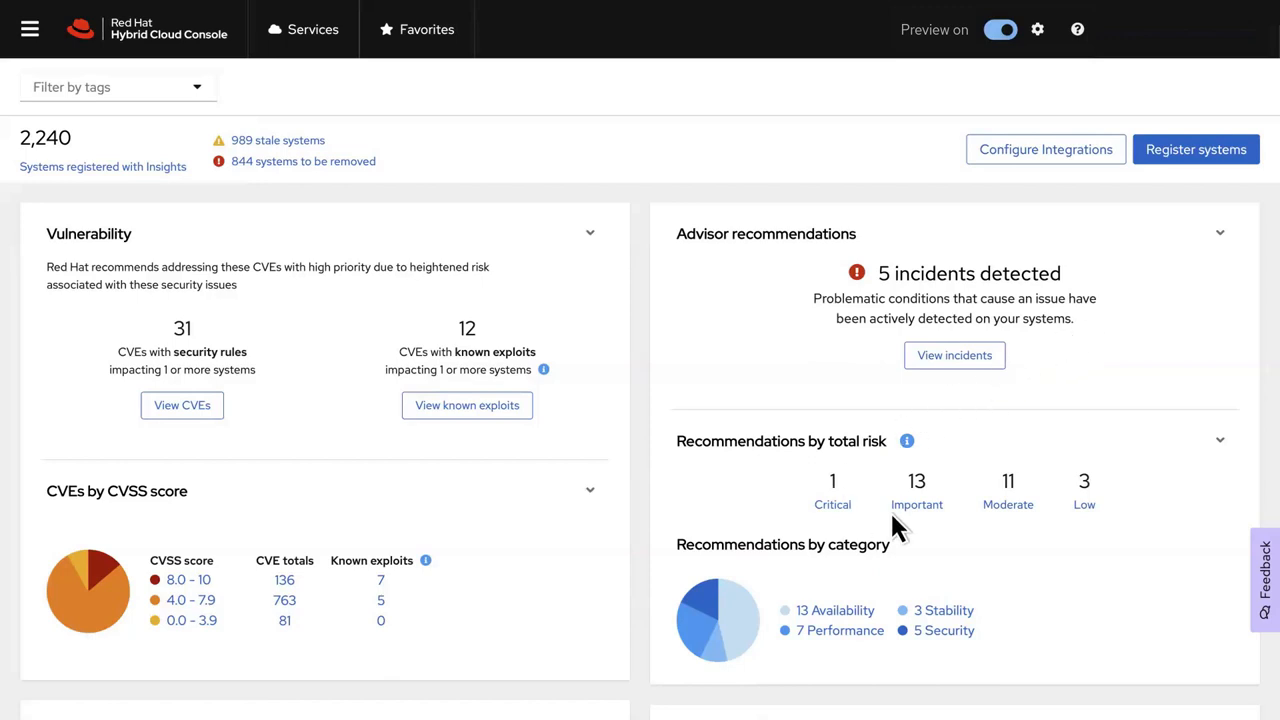
pyautogui.moveTo(990, 556)
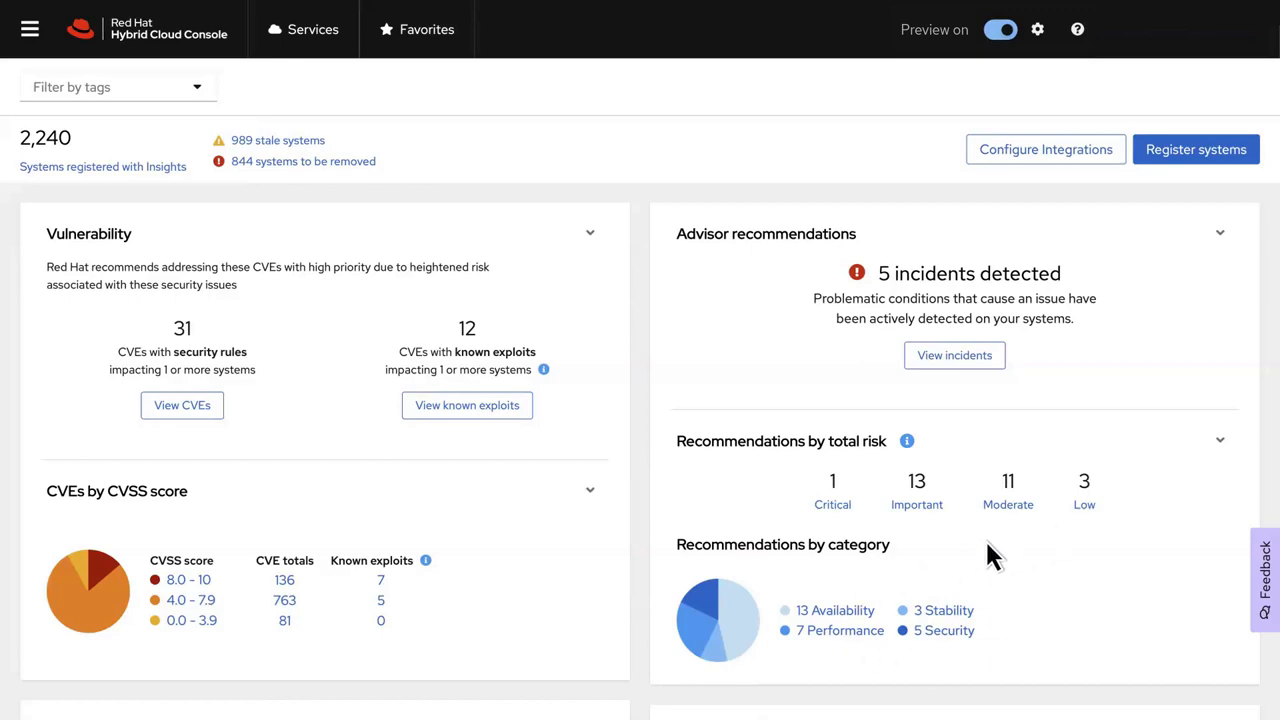
# Show the advisor recommendations filtered to the five detected incidents and look through the table
pyautogui.click(952, 356)
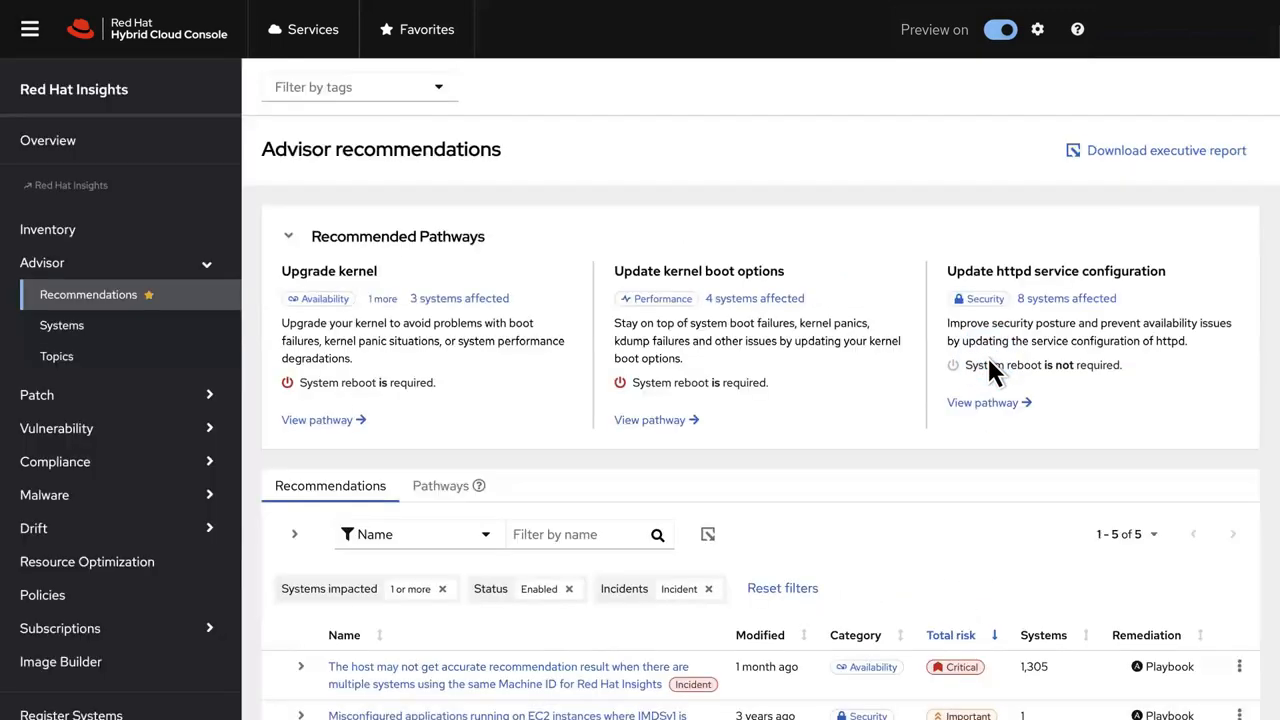
pyautogui.scroll(-3)
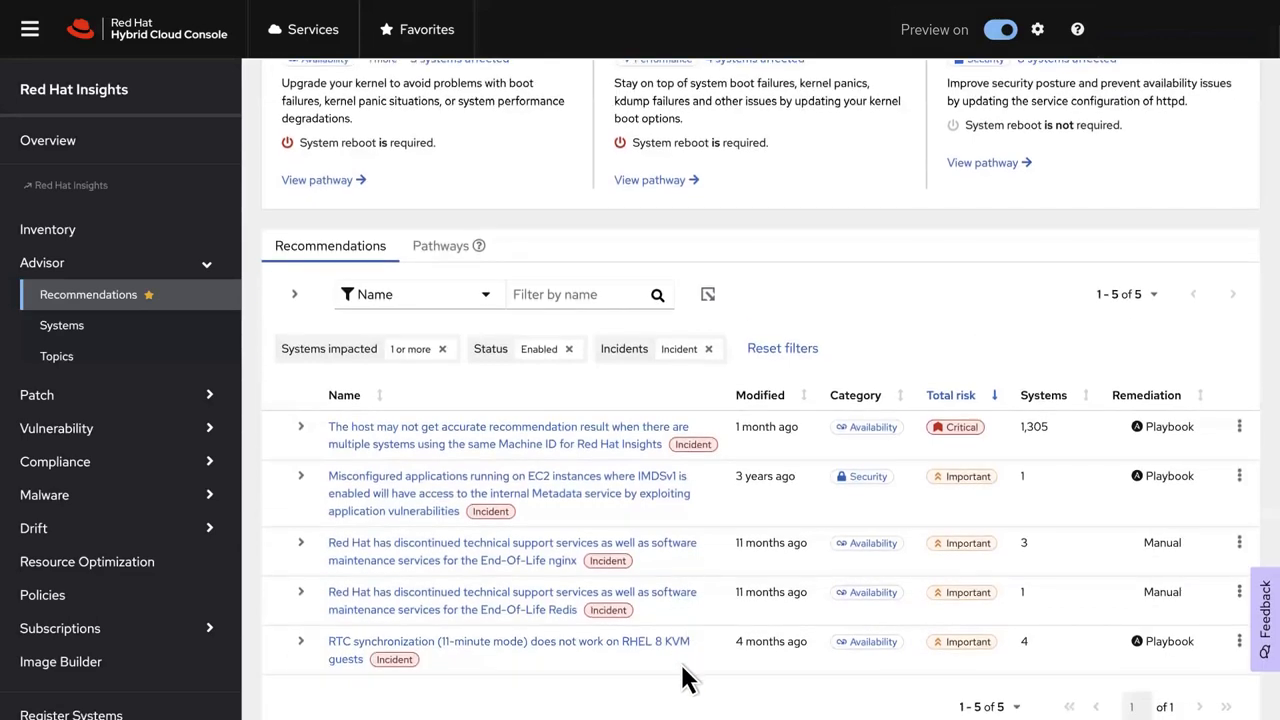
pyautogui.scroll(3)
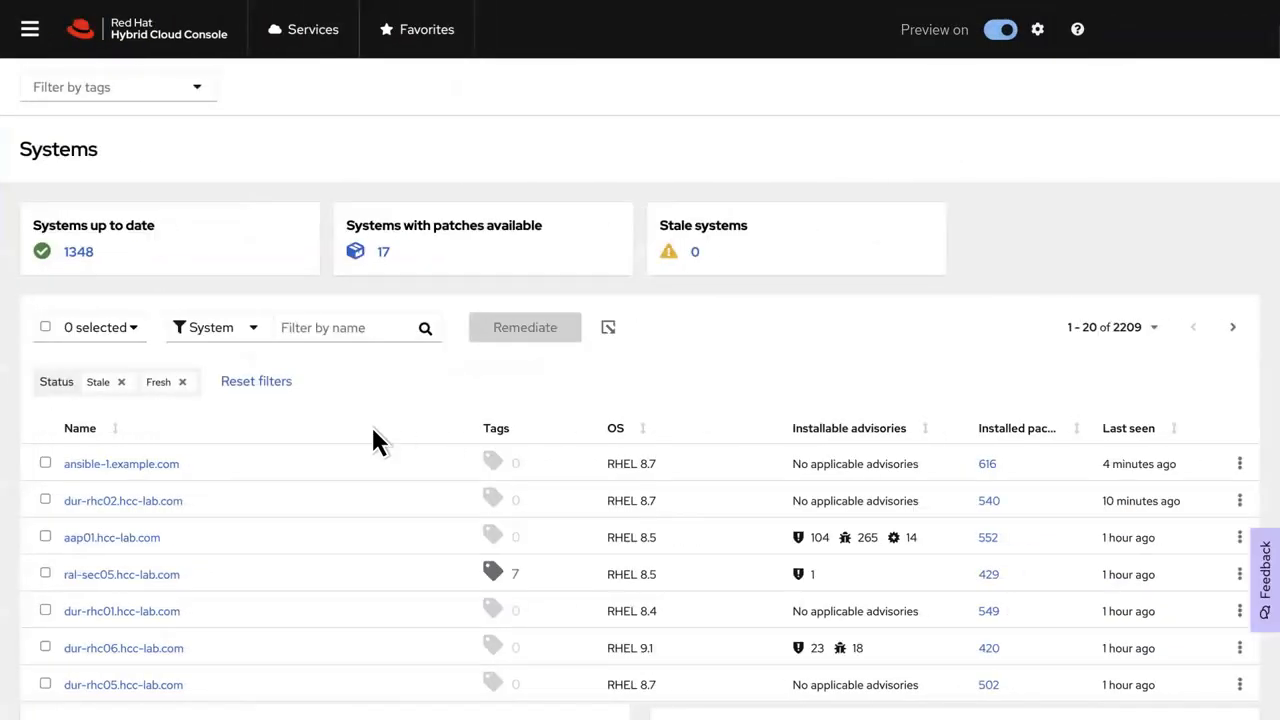
pyautogui.moveTo(710, 270)
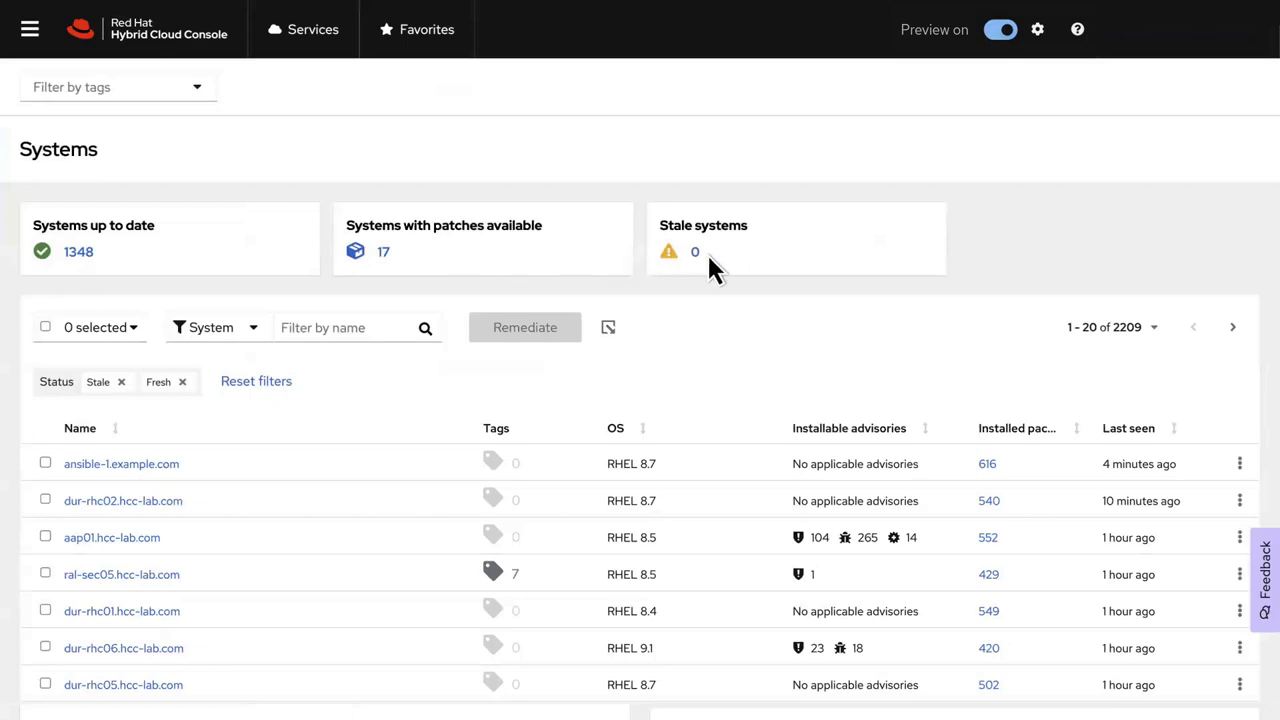
# Review the Systems area and expand then collapse the dur-rhc02.hcc-lab.com system row in Resource Optimization
pyautogui.scroll(-3)
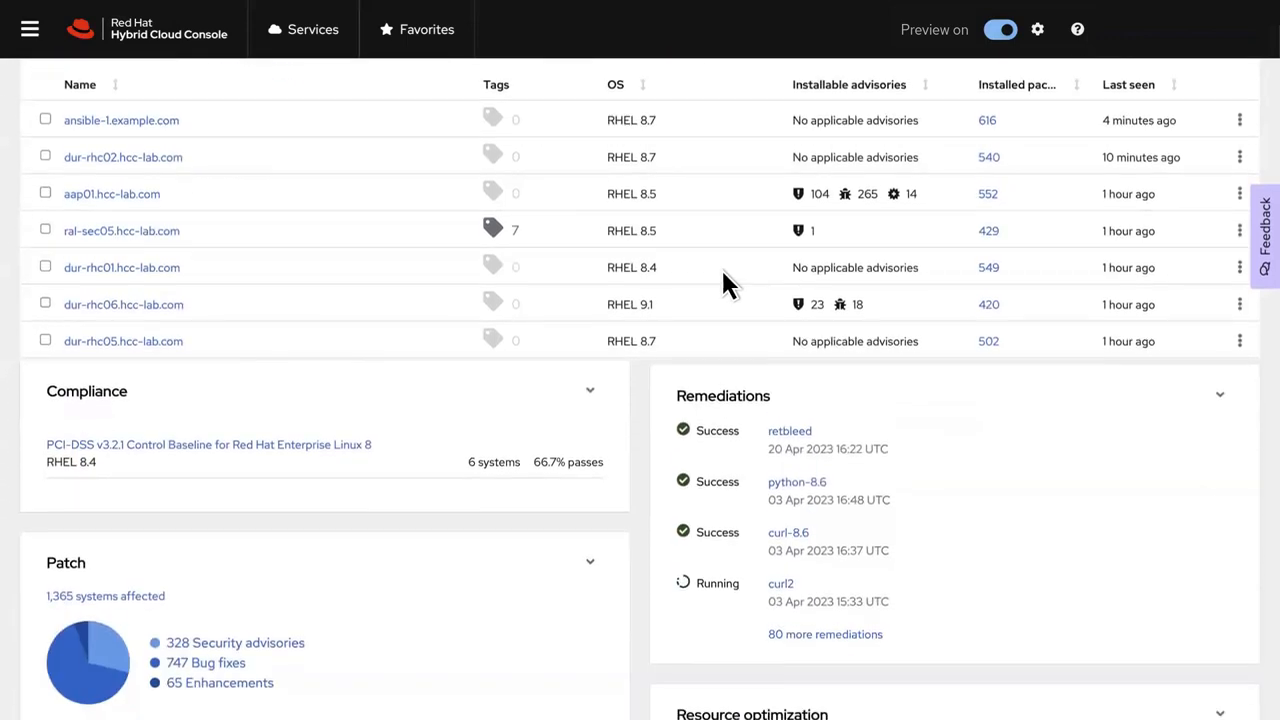
pyautogui.scroll(-3)
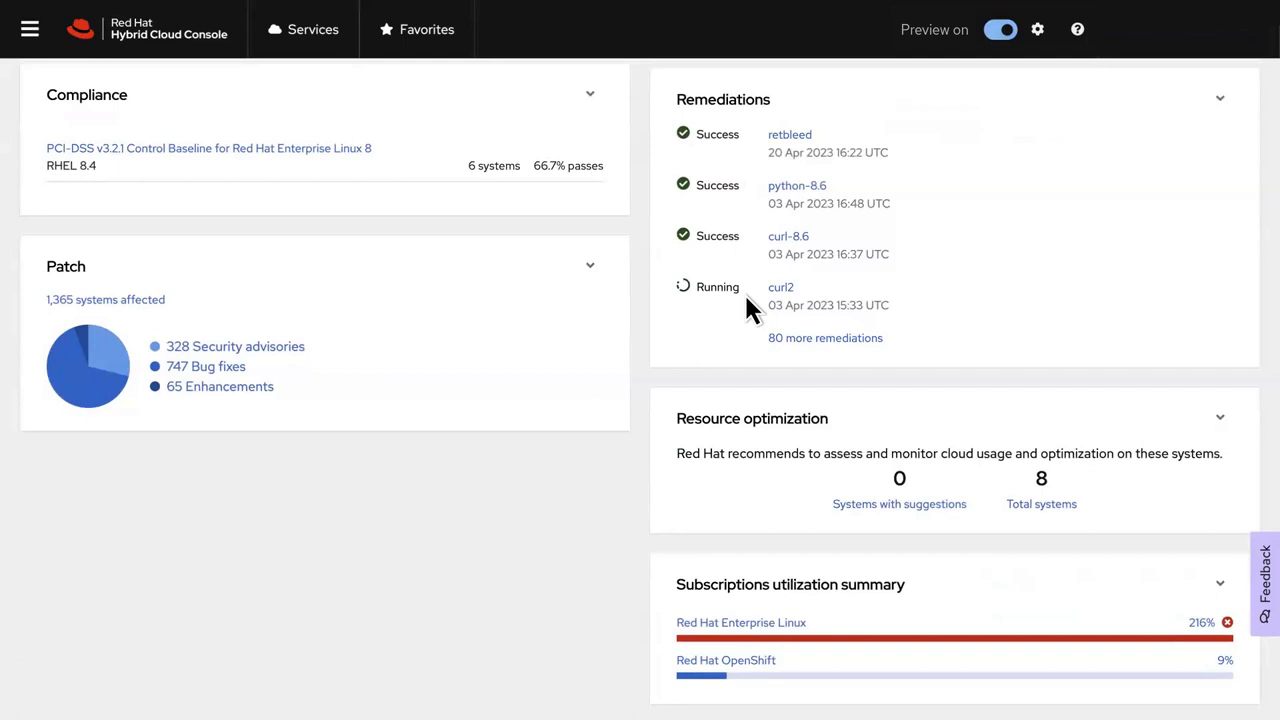
pyautogui.moveTo(560, 236)
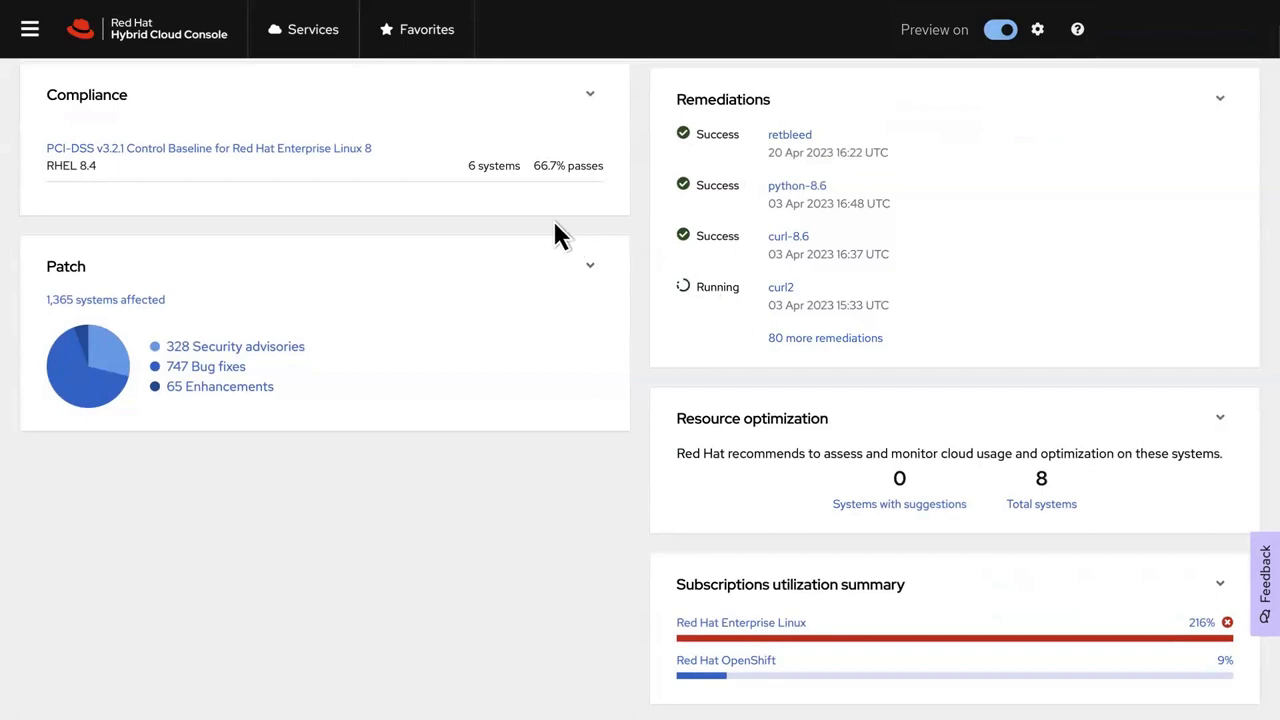
pyautogui.moveTo(388, 168)
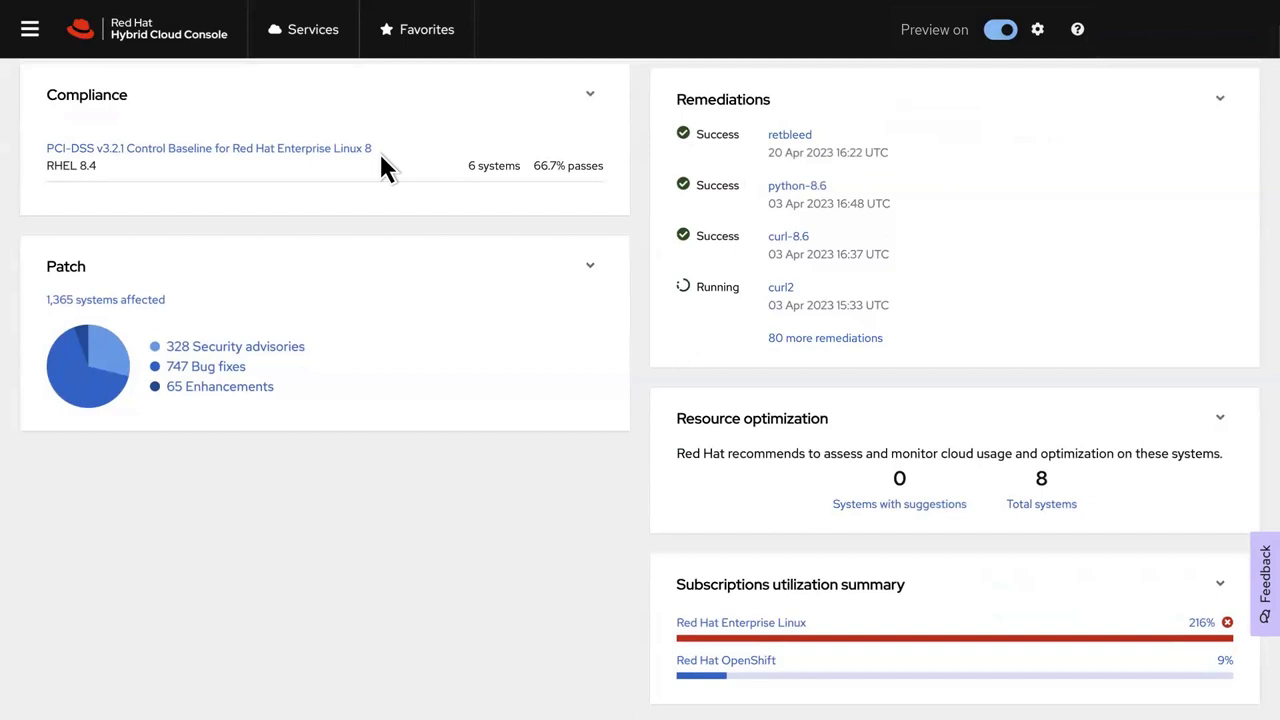
pyautogui.moveTo(412, 184)
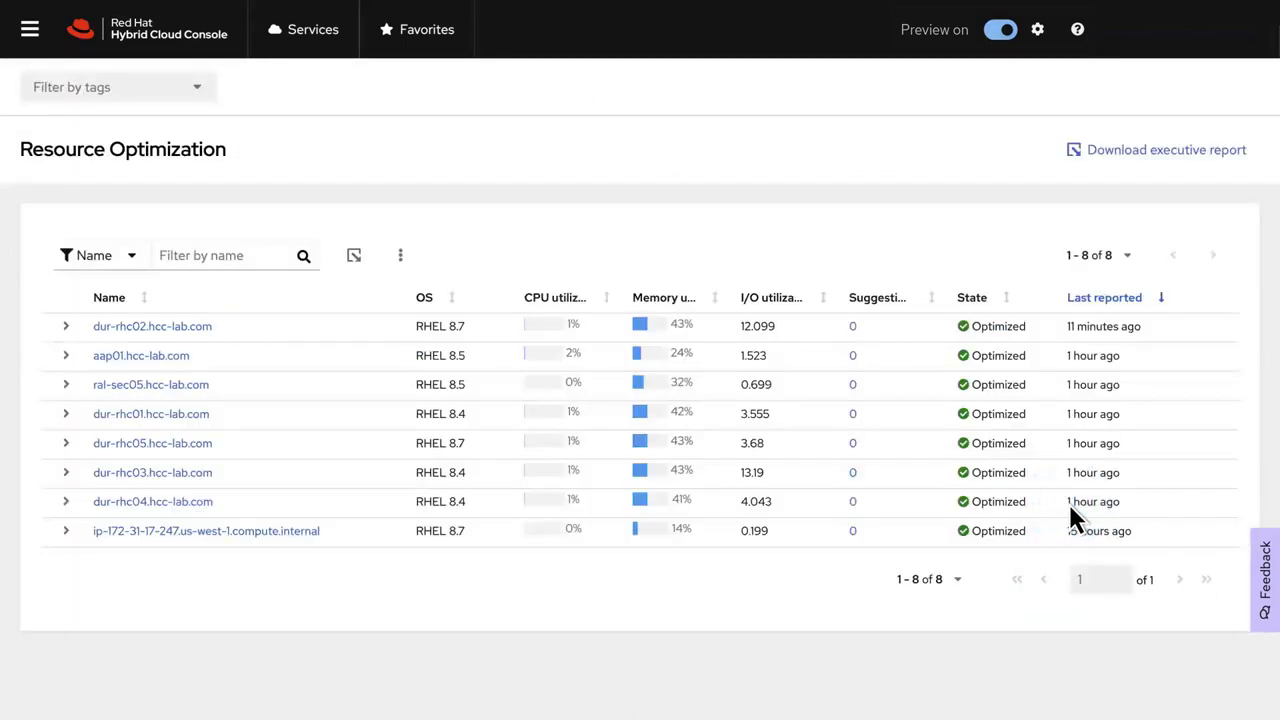
pyautogui.click(66, 326)
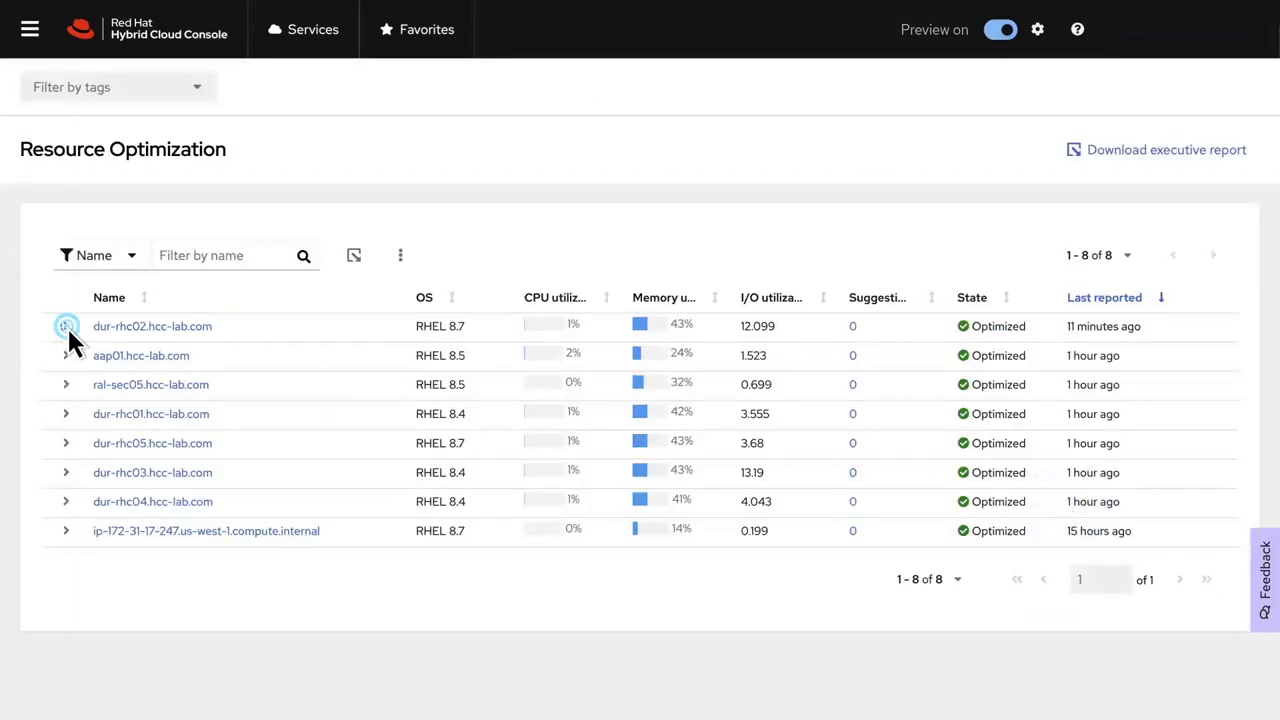
pyautogui.click(66, 326)
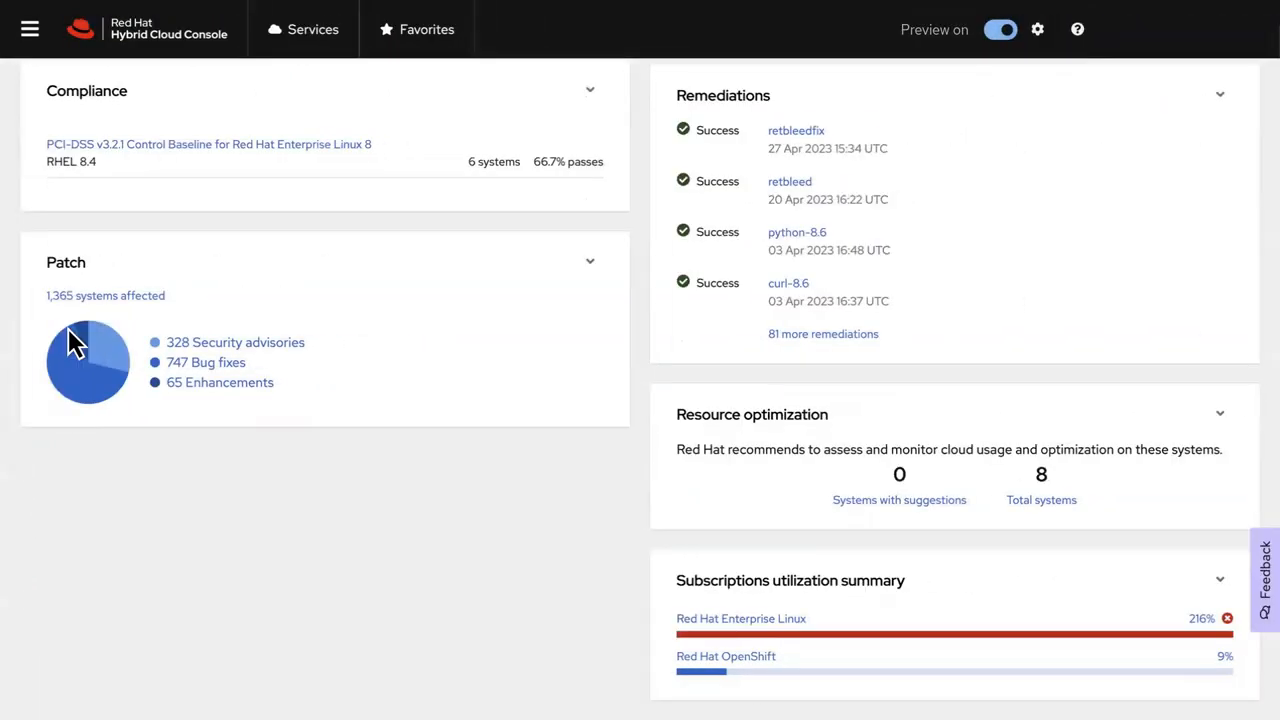
# Return to the Insights for RHEL overview dashboard
pyautogui.click(740, 618)
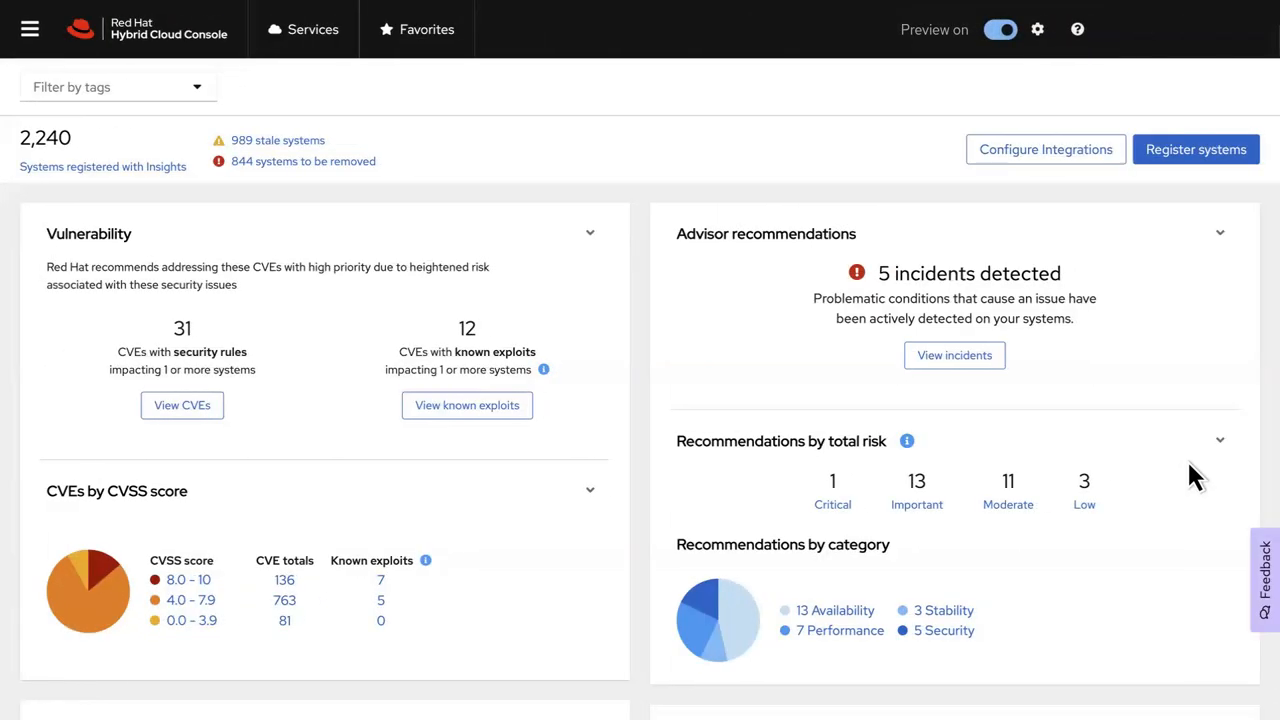
pyautogui.moveTo(470, 320)
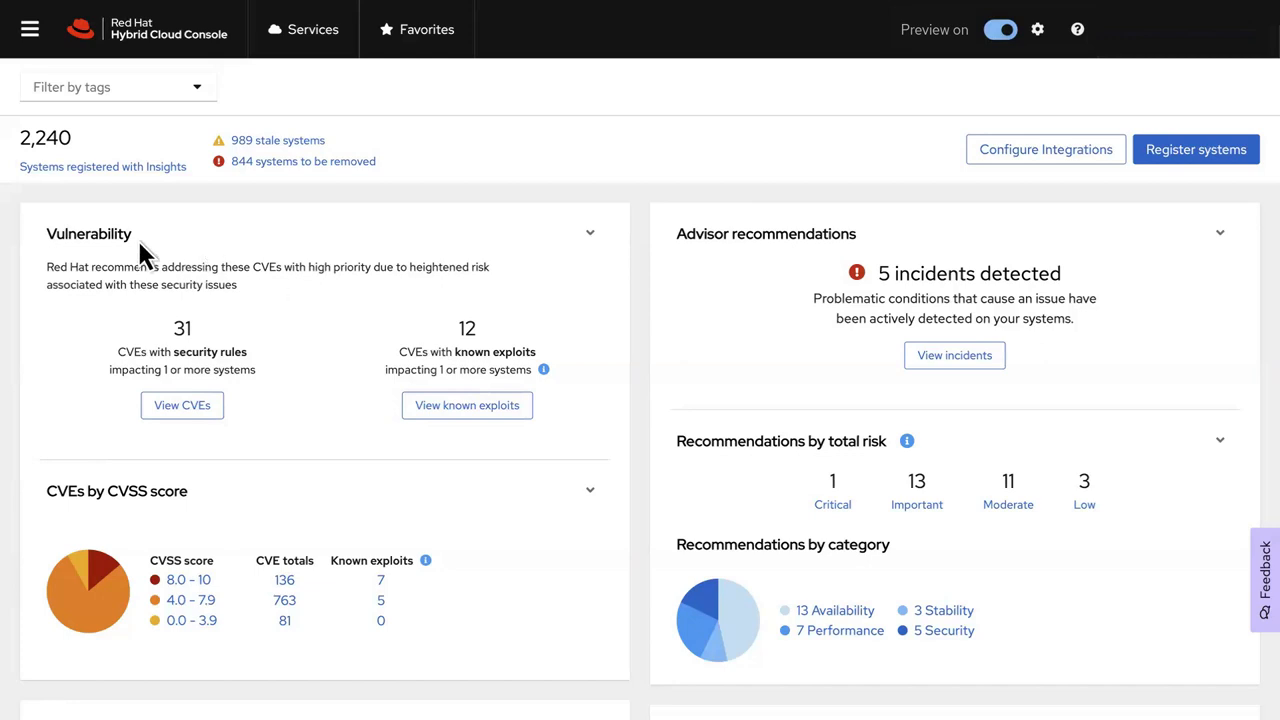
pyautogui.moveTo(232, 424)
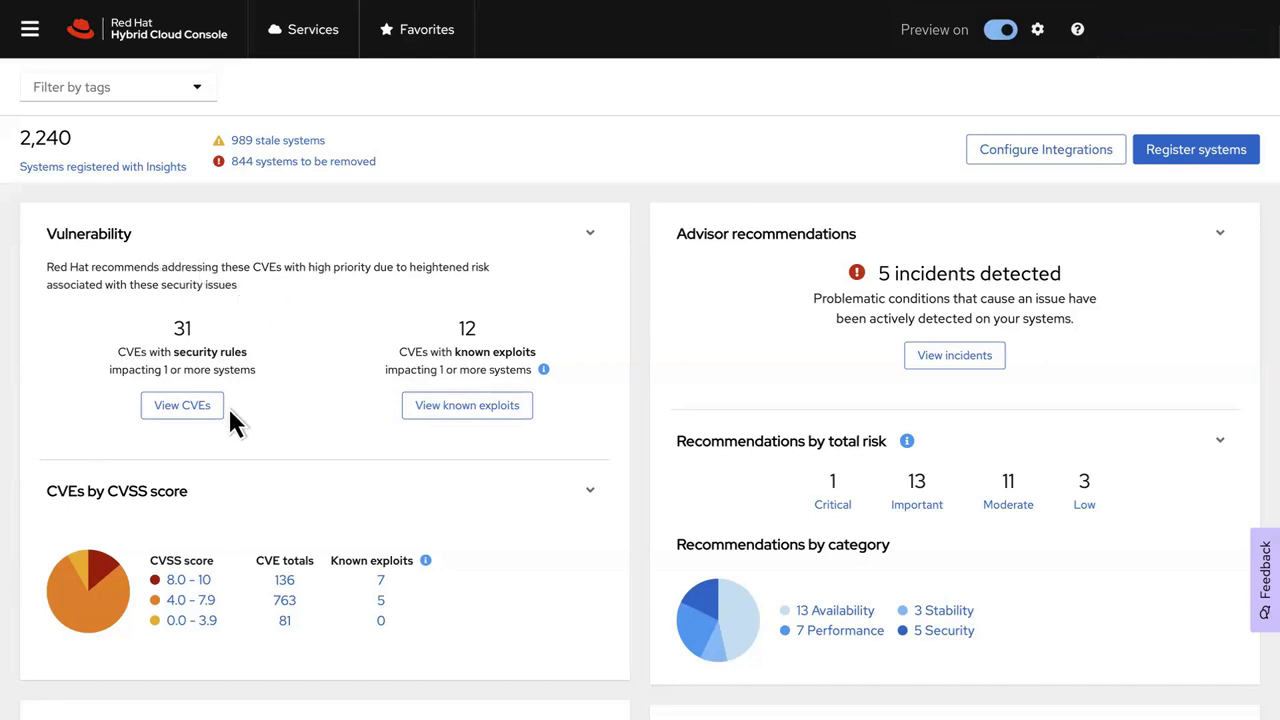
pyautogui.click(180, 404)
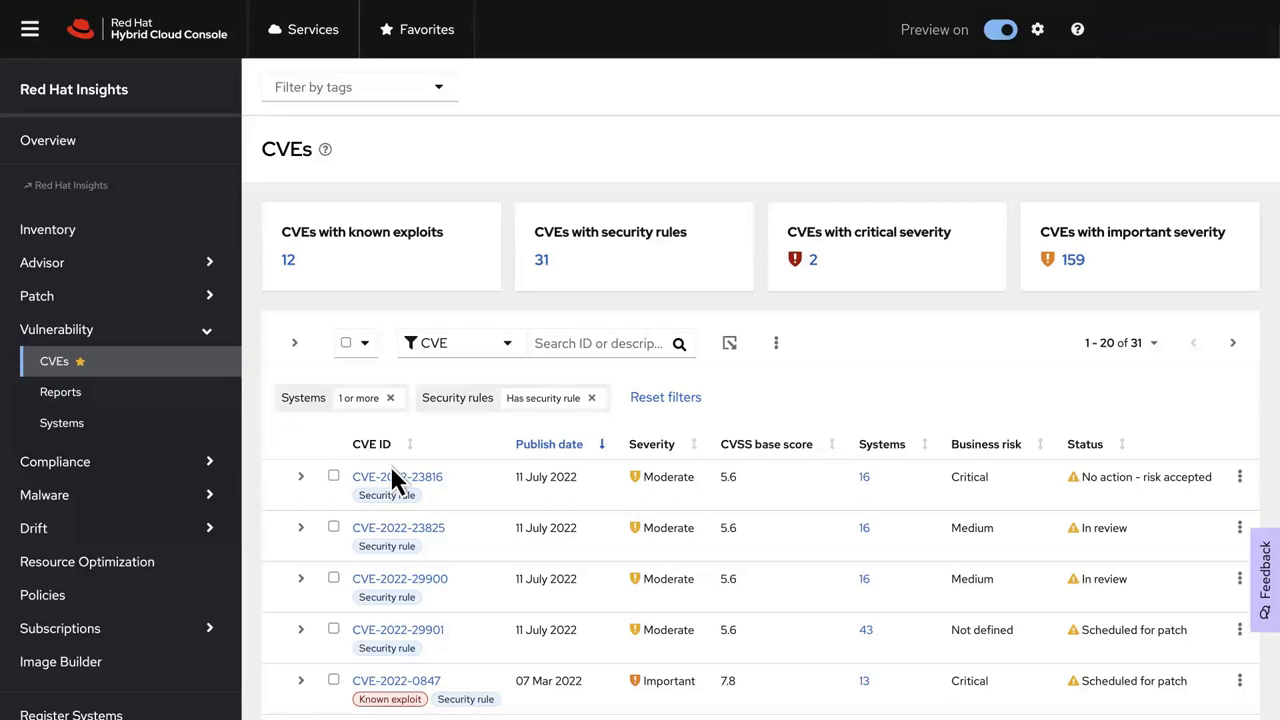
pyautogui.moveTo(452, 676)
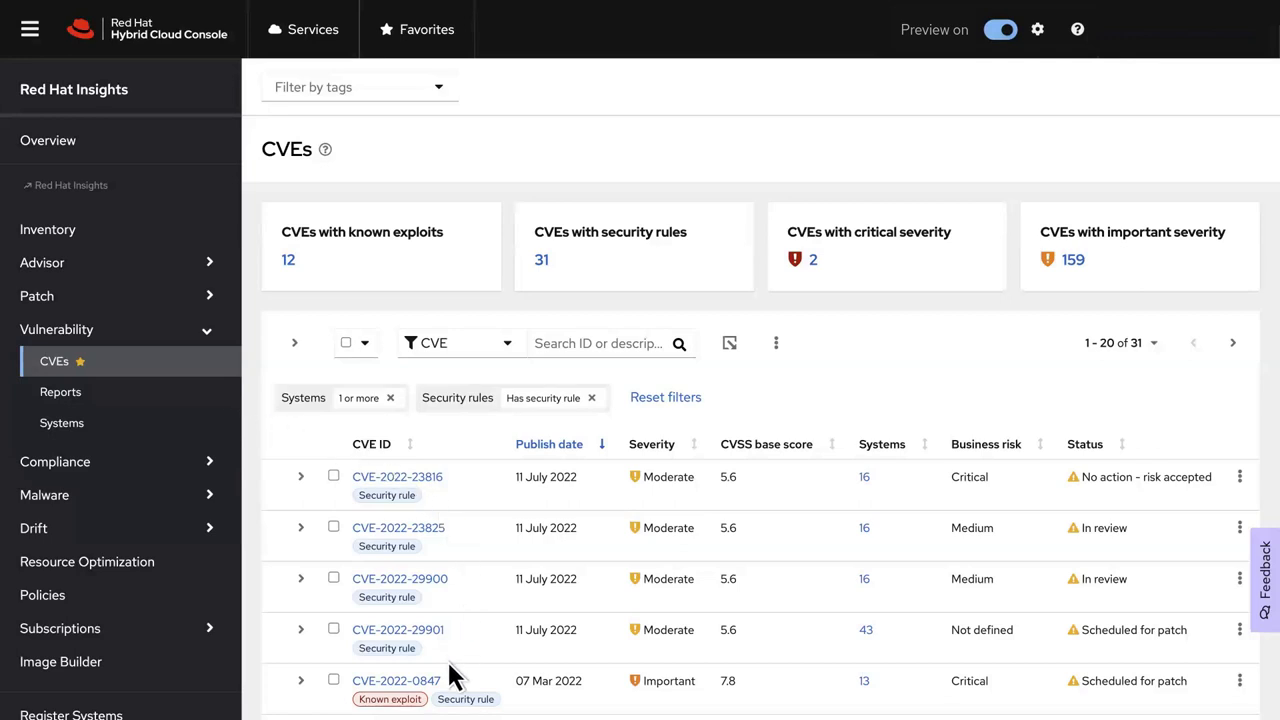
pyautogui.click(728, 344)
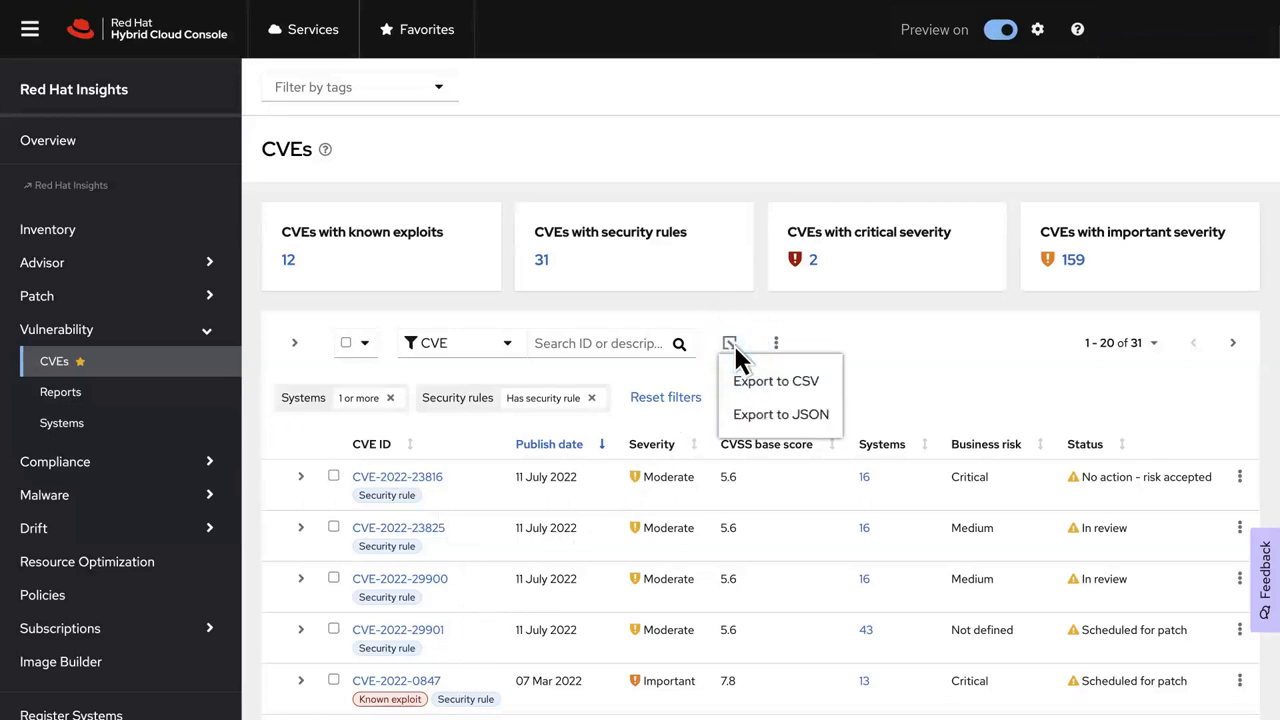
pyautogui.moveTo(844, 444)
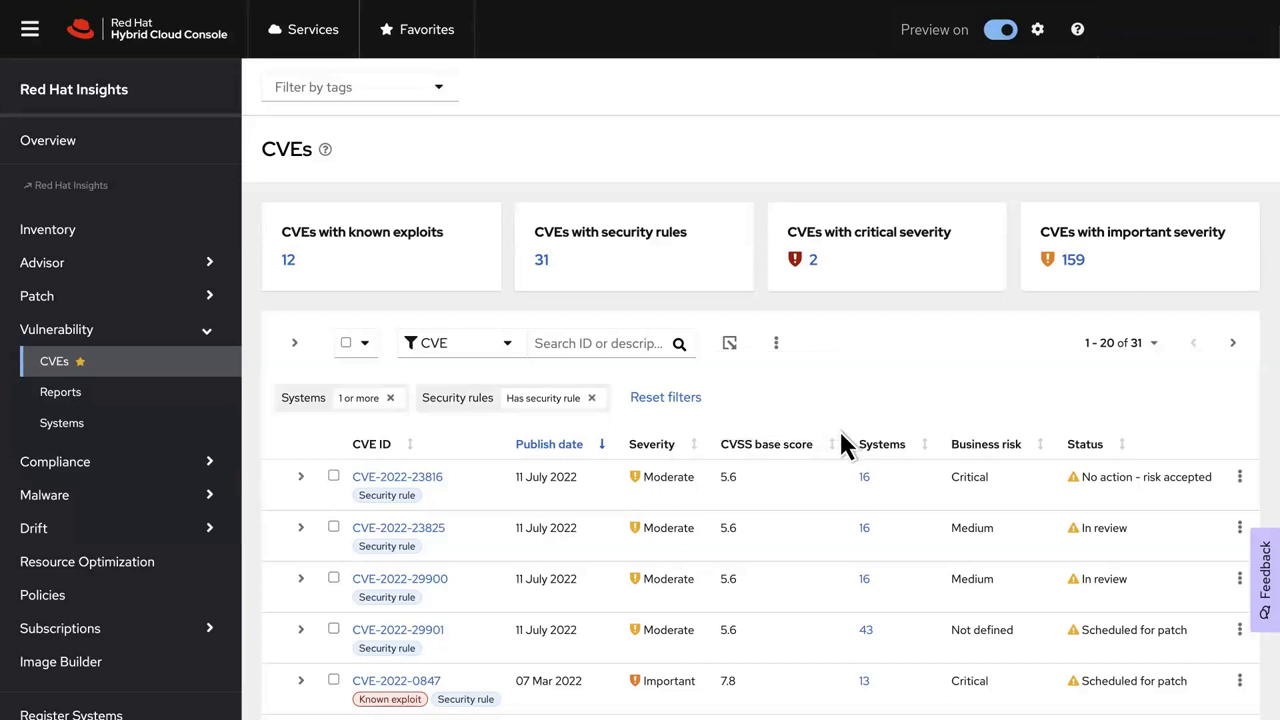
pyautogui.moveTo(344, 48)
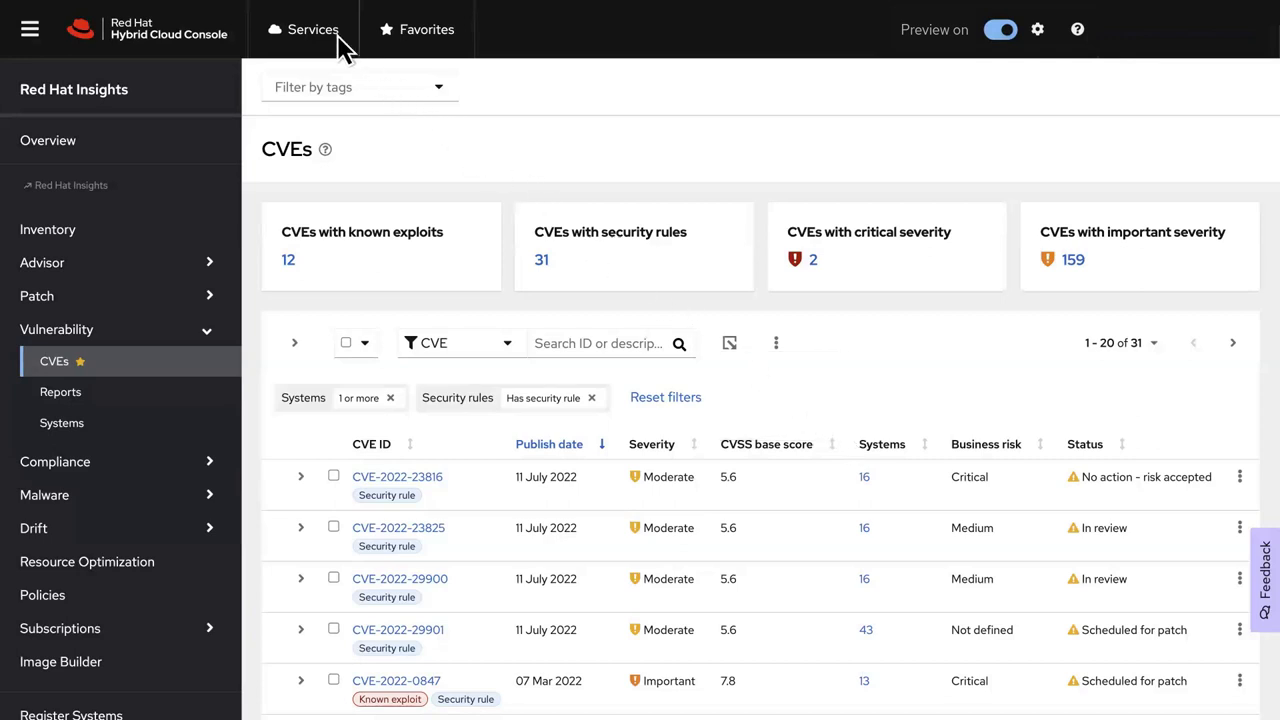
# Reach the Vulnerability CVE list through Services filtered to Favorites
pyautogui.click(312, 30)
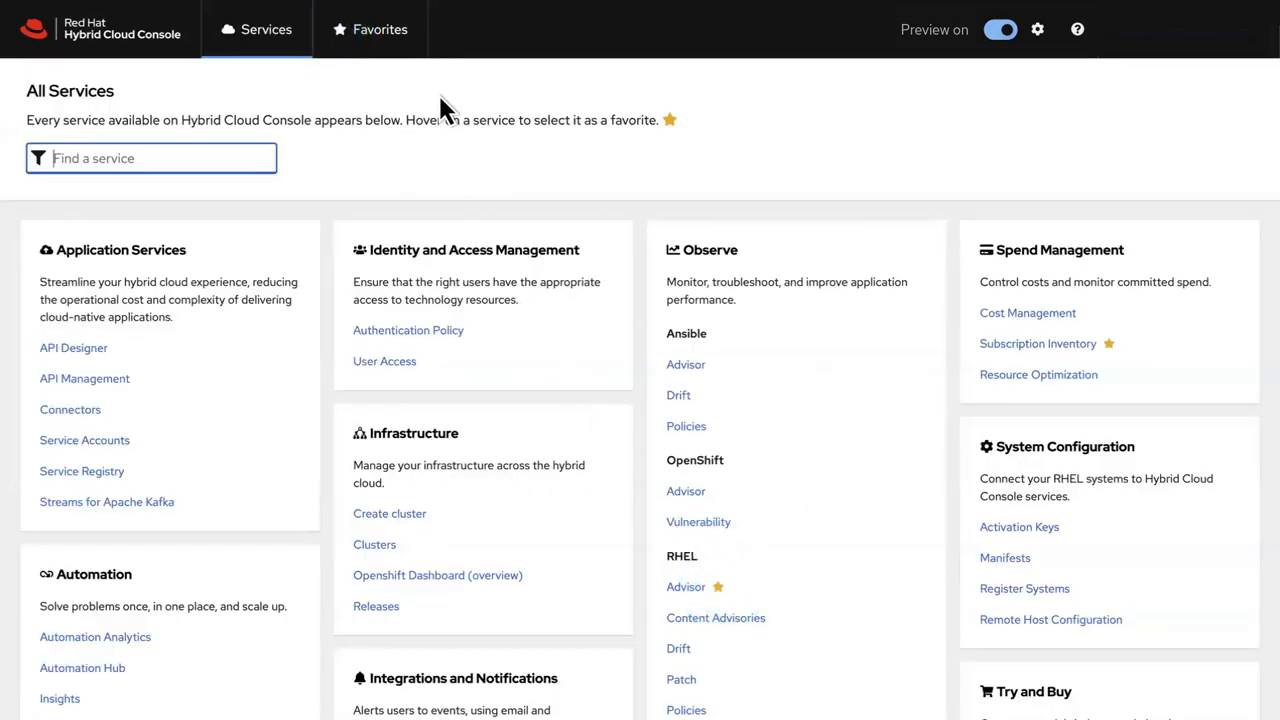
pyautogui.click(368, 30)
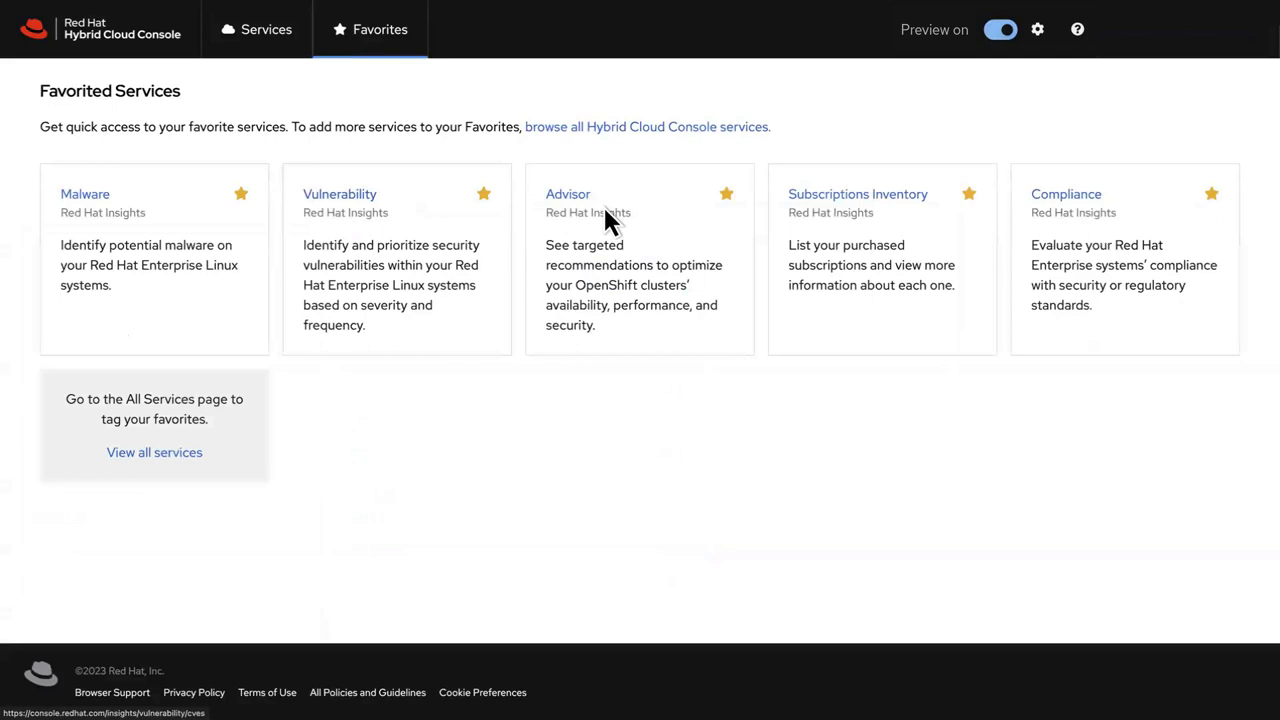
pyautogui.click(340, 194)
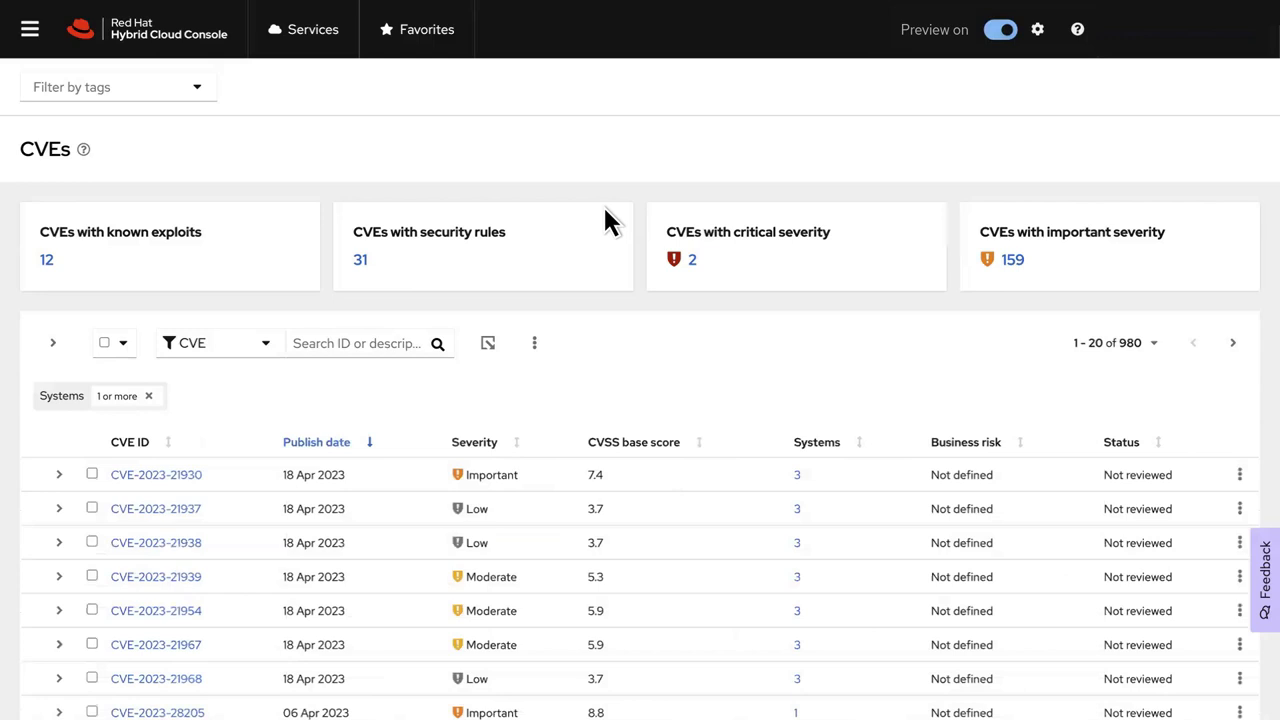
pyautogui.moveTo(390, 312)
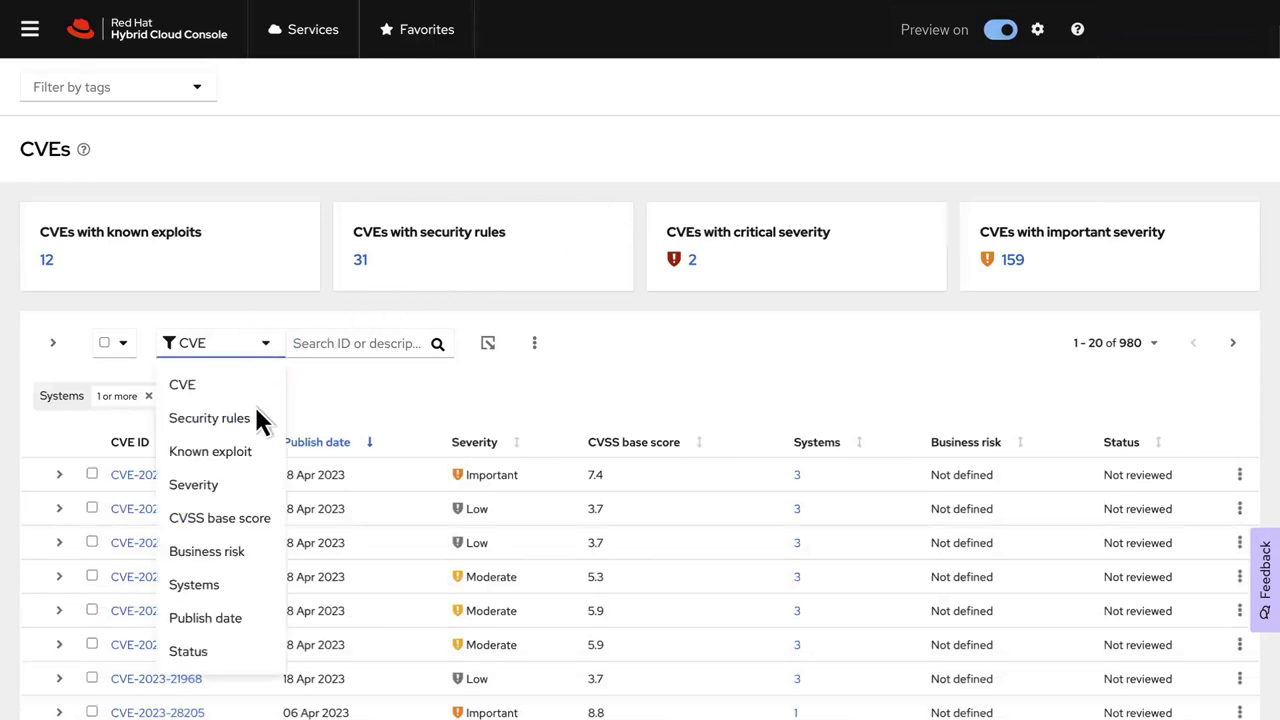
pyautogui.click(208, 418)
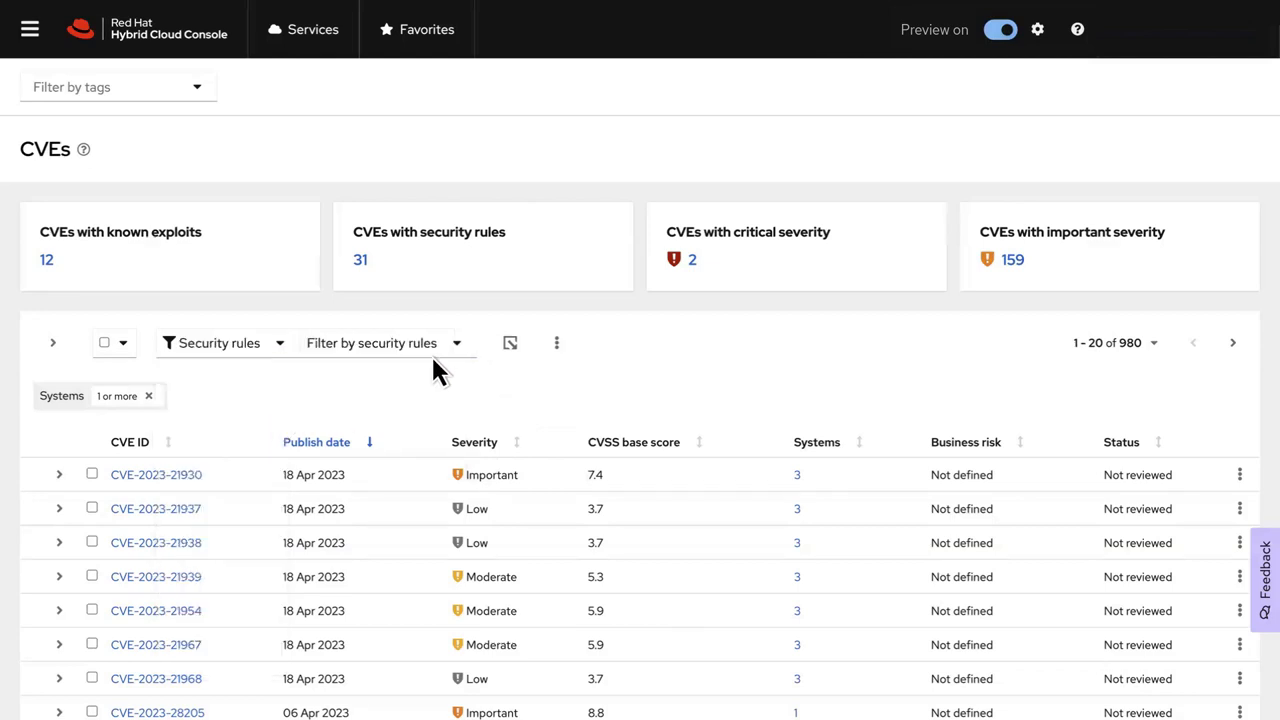
pyautogui.click(384, 342)
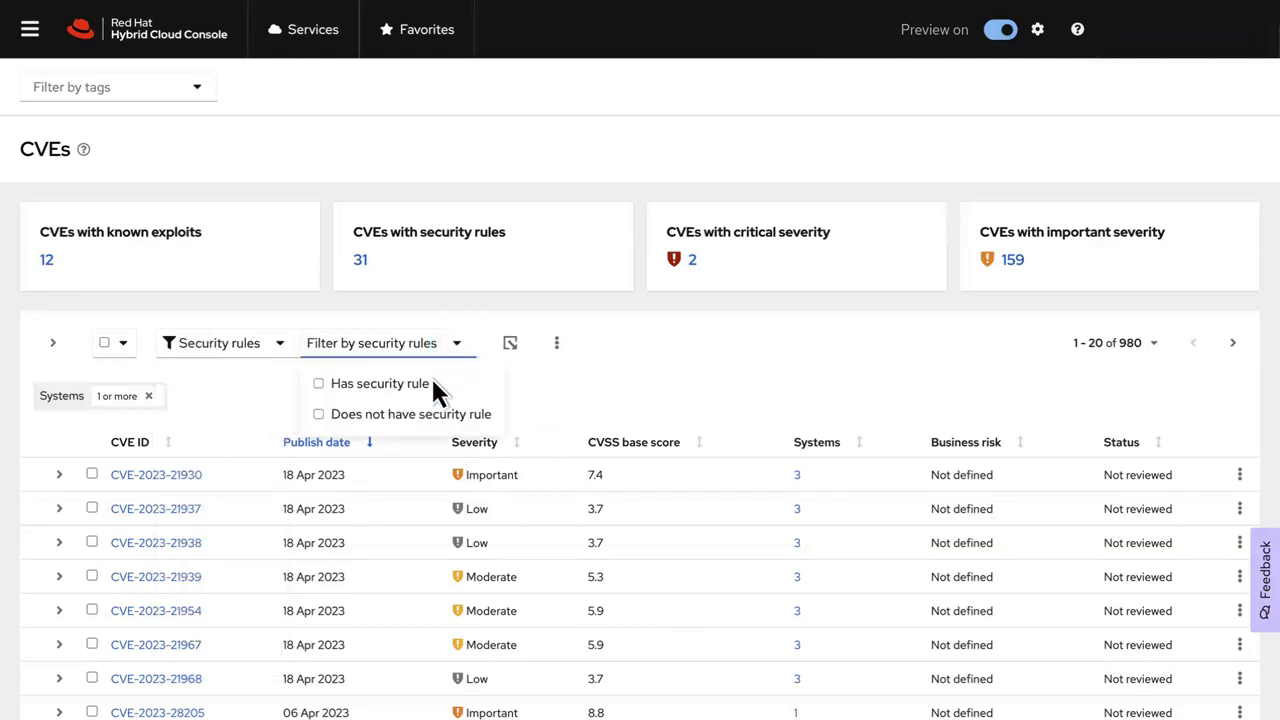
pyautogui.click(318, 384)
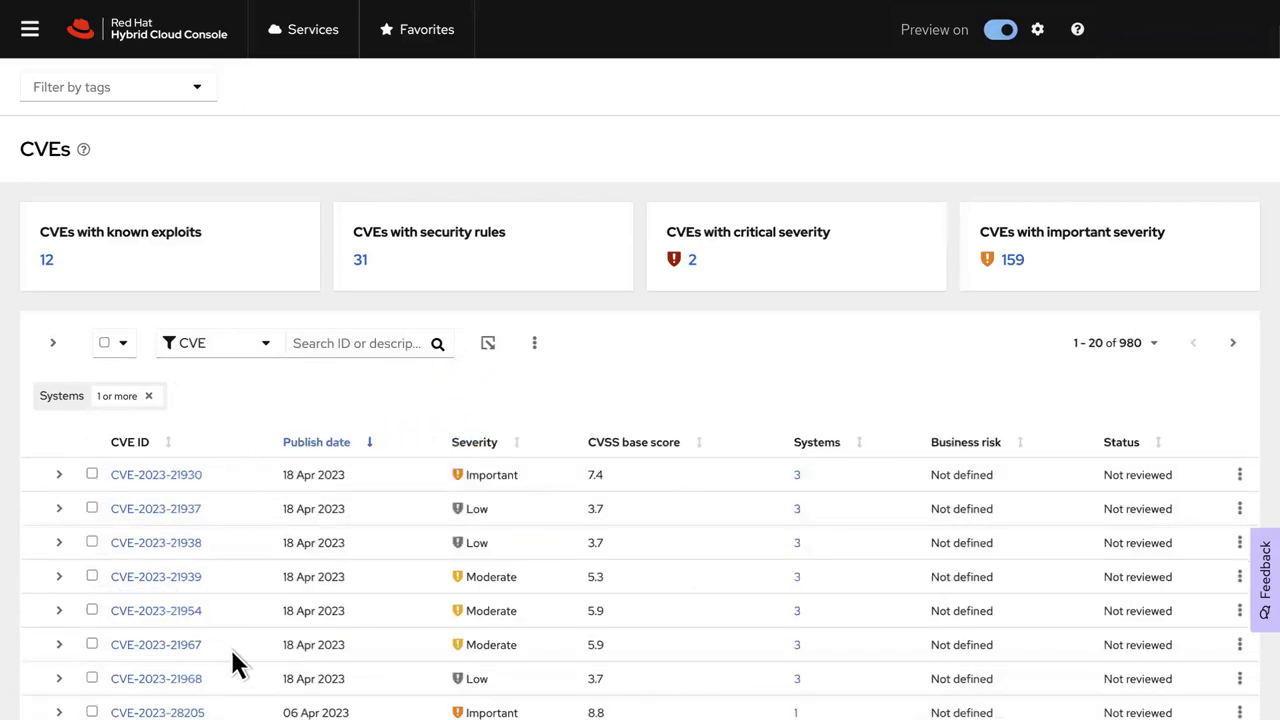
pyautogui.moveTo(344, 510)
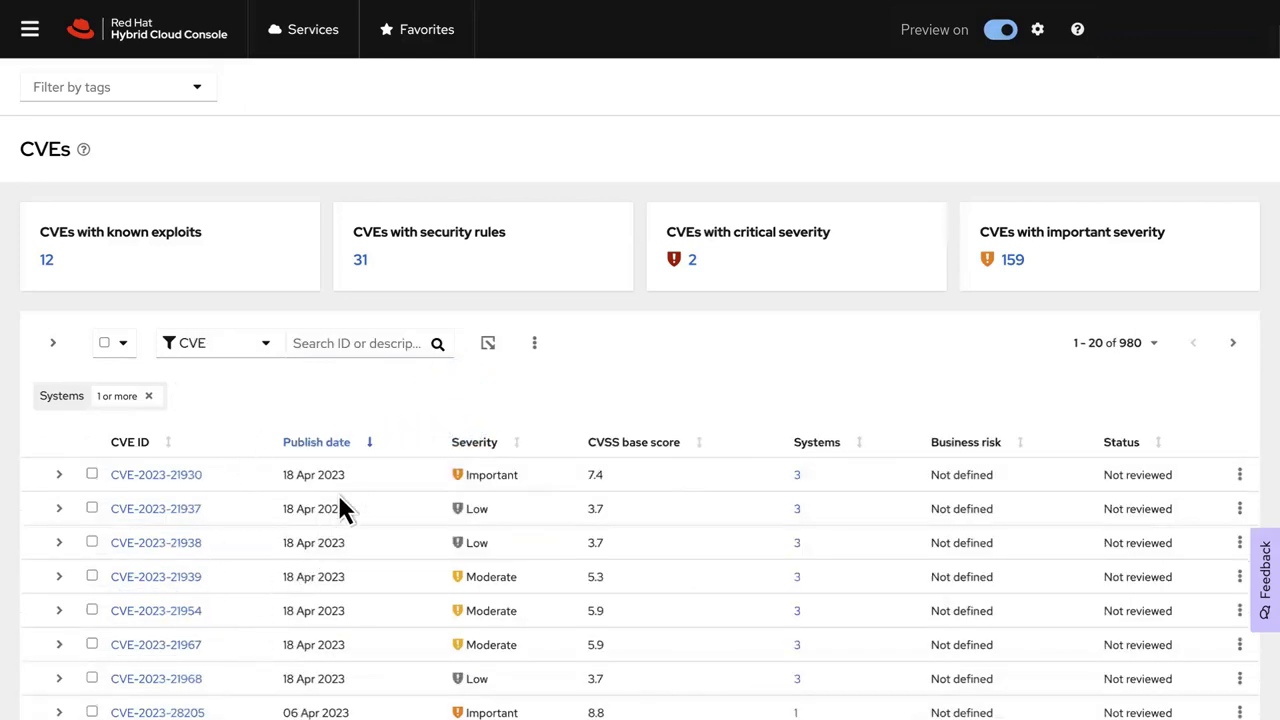
pyautogui.moveTo(1010, 490)
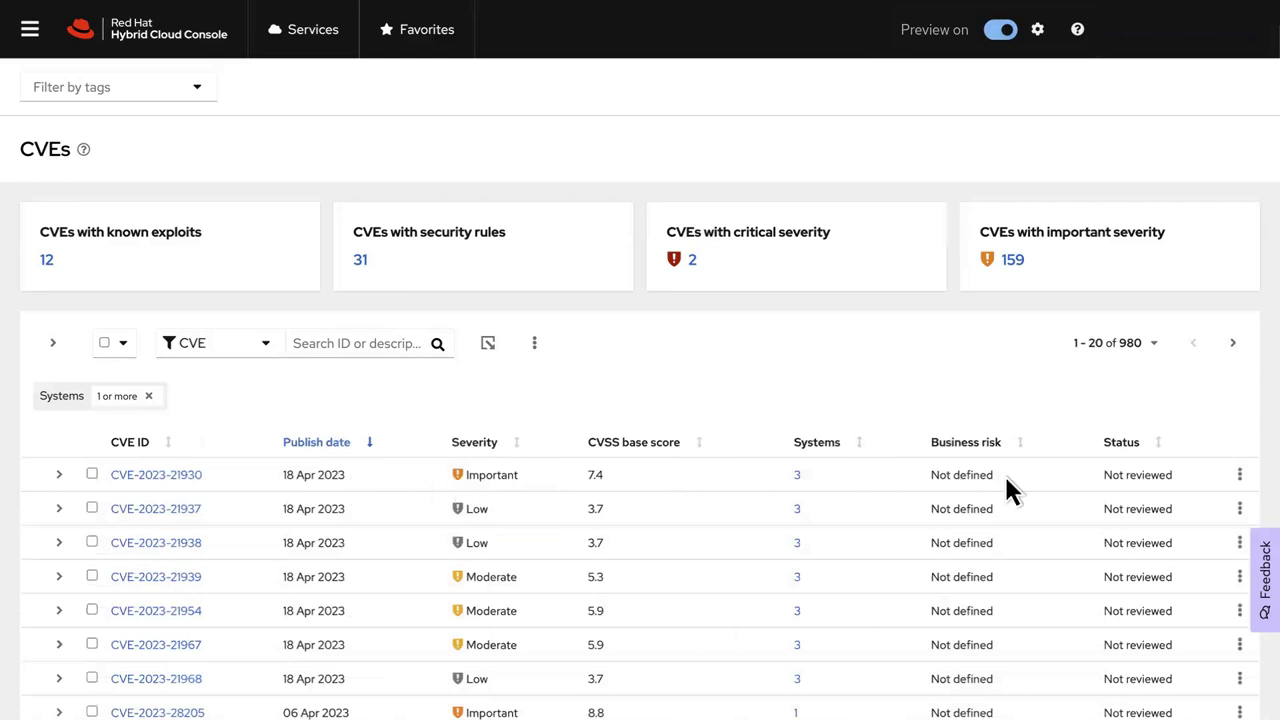
# Show and dismiss the kebab edit options for CVE-2023-21930
pyautogui.click(1240, 474)
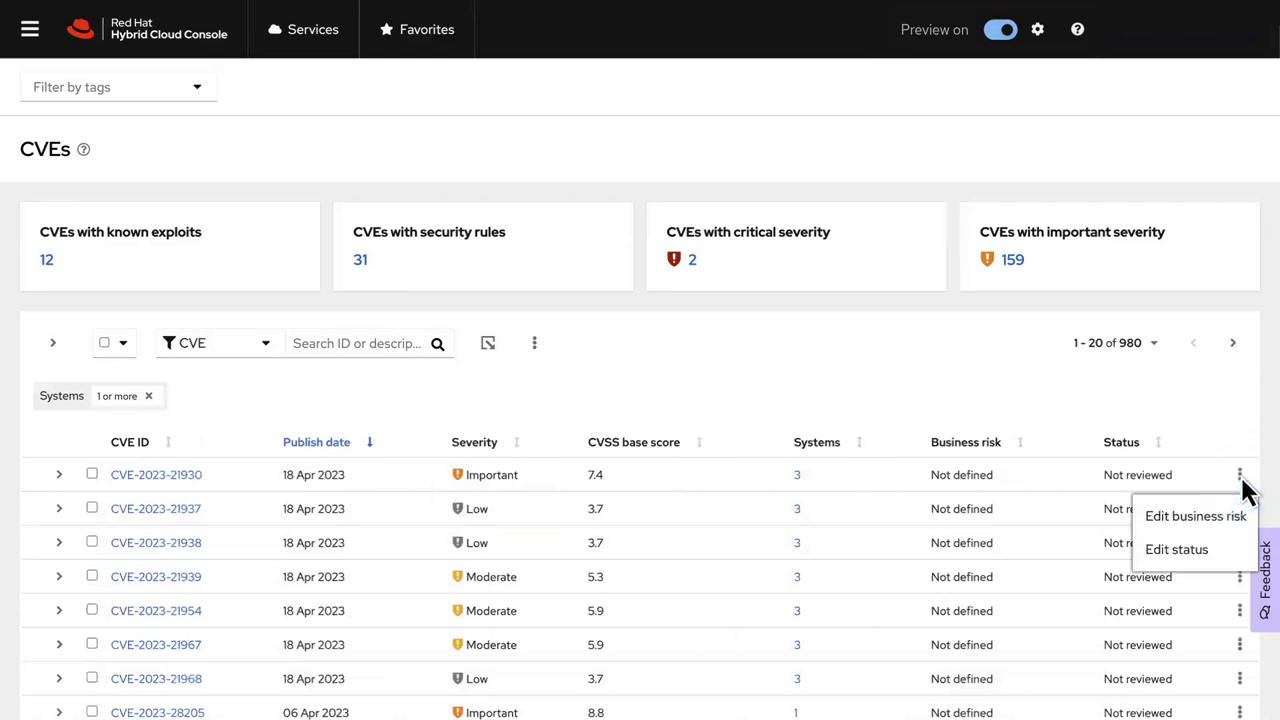
pyautogui.click(1176, 548)
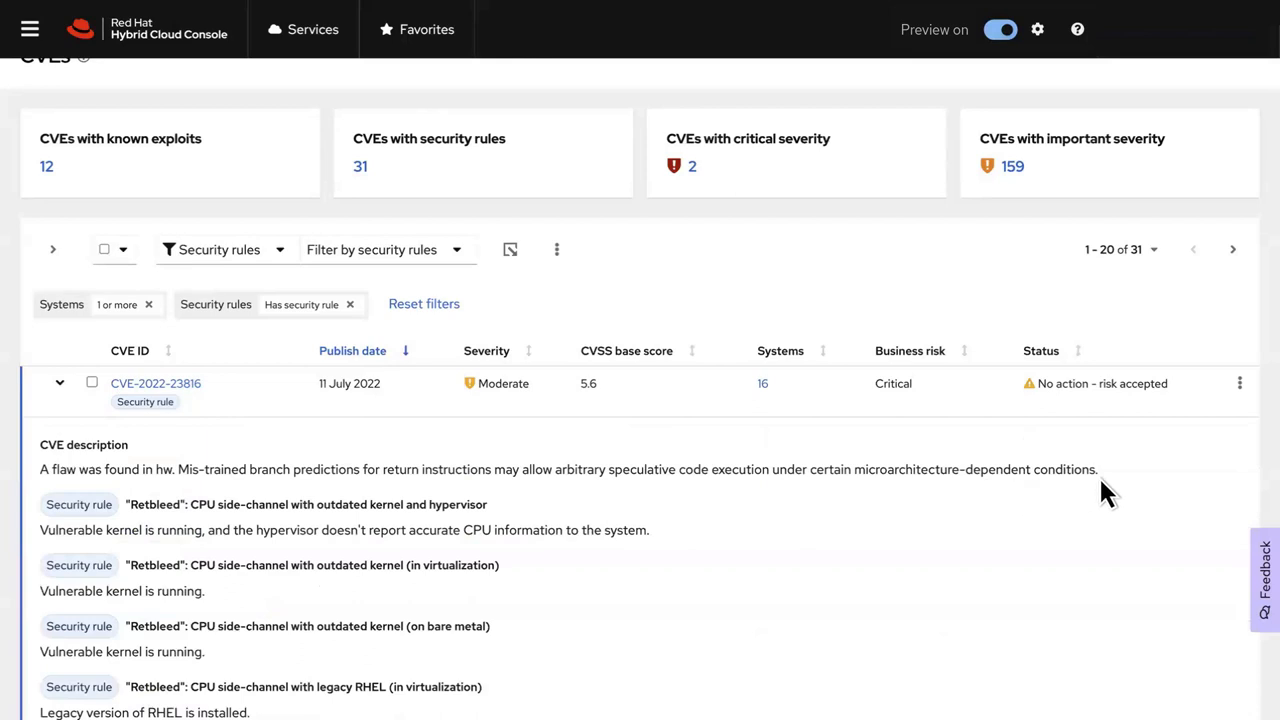
pyautogui.moveTo(588, 528)
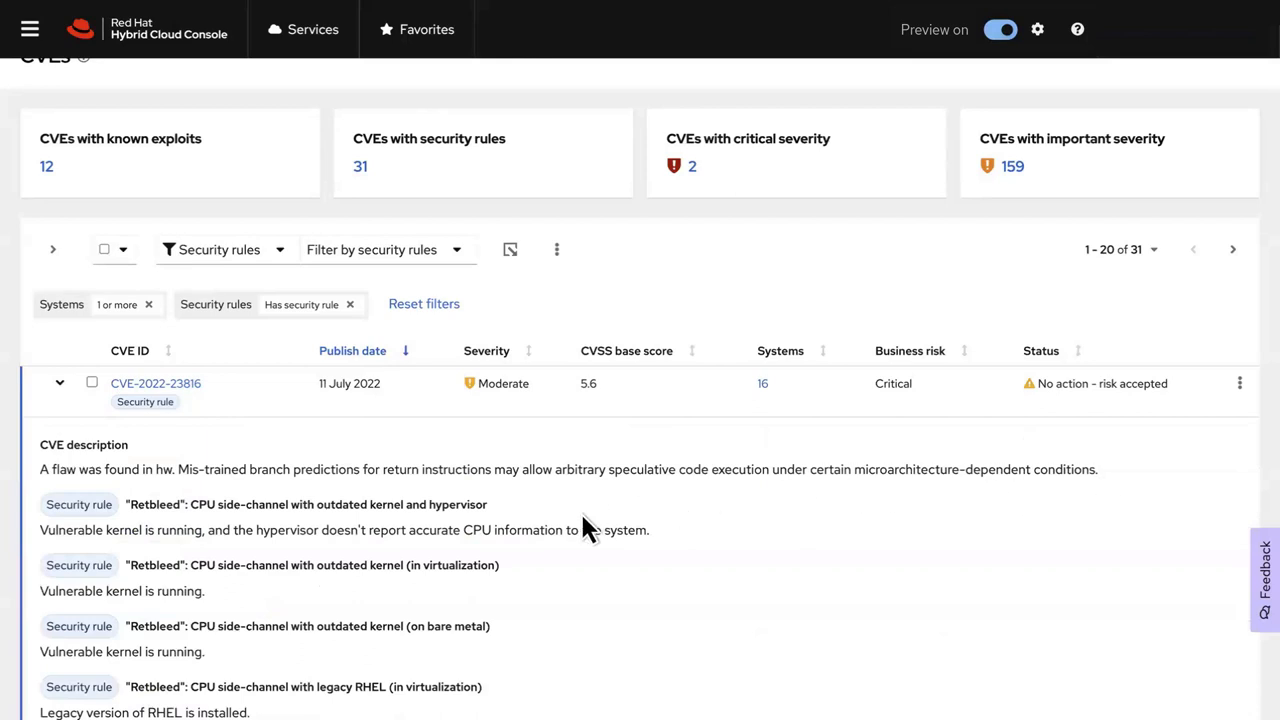
pyautogui.moveTo(490, 680)
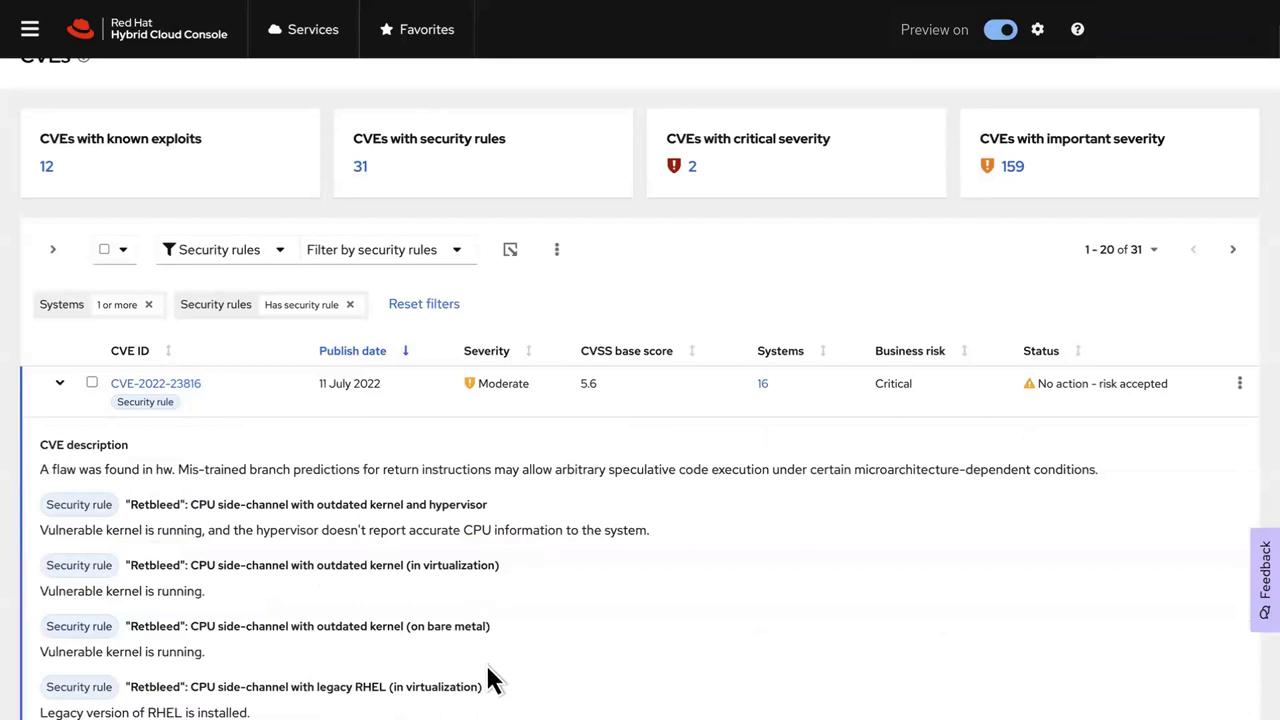
pyautogui.moveTo(428, 618)
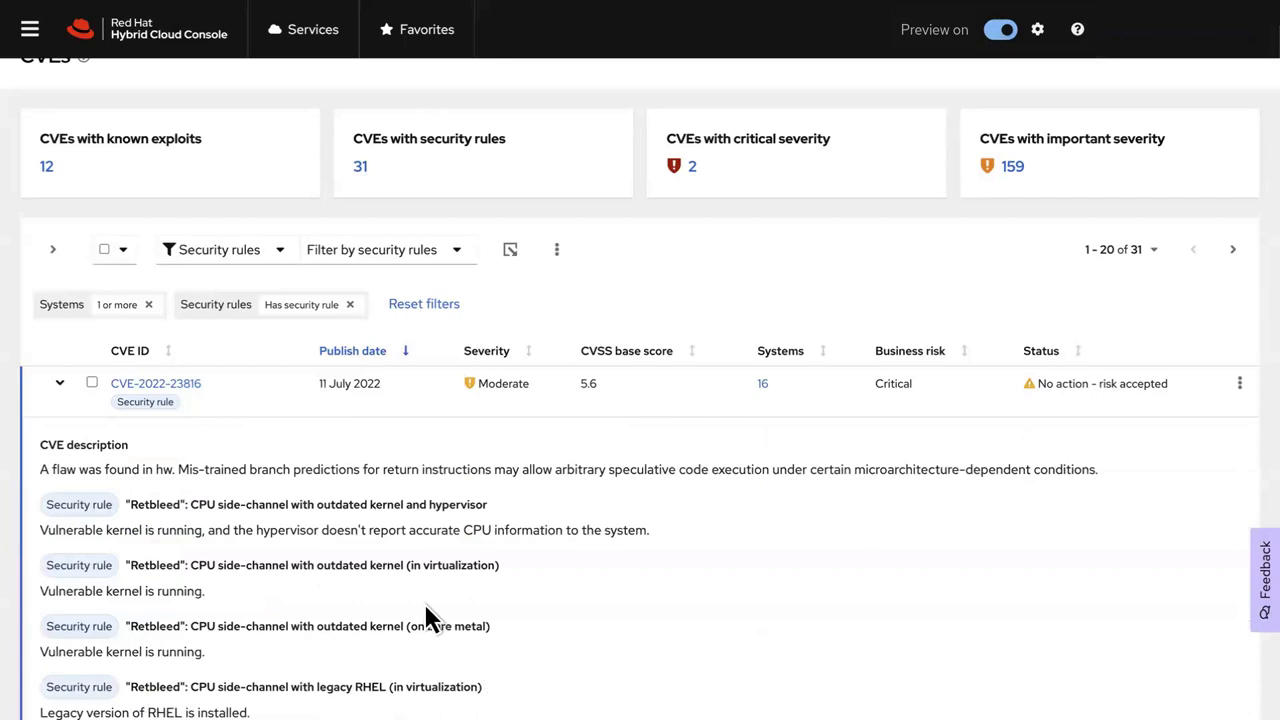
# View CVE-2022-23816's detail page with its Retbleed in-virtualization rule expanded, down to the Systems section
pyautogui.click(156, 384)
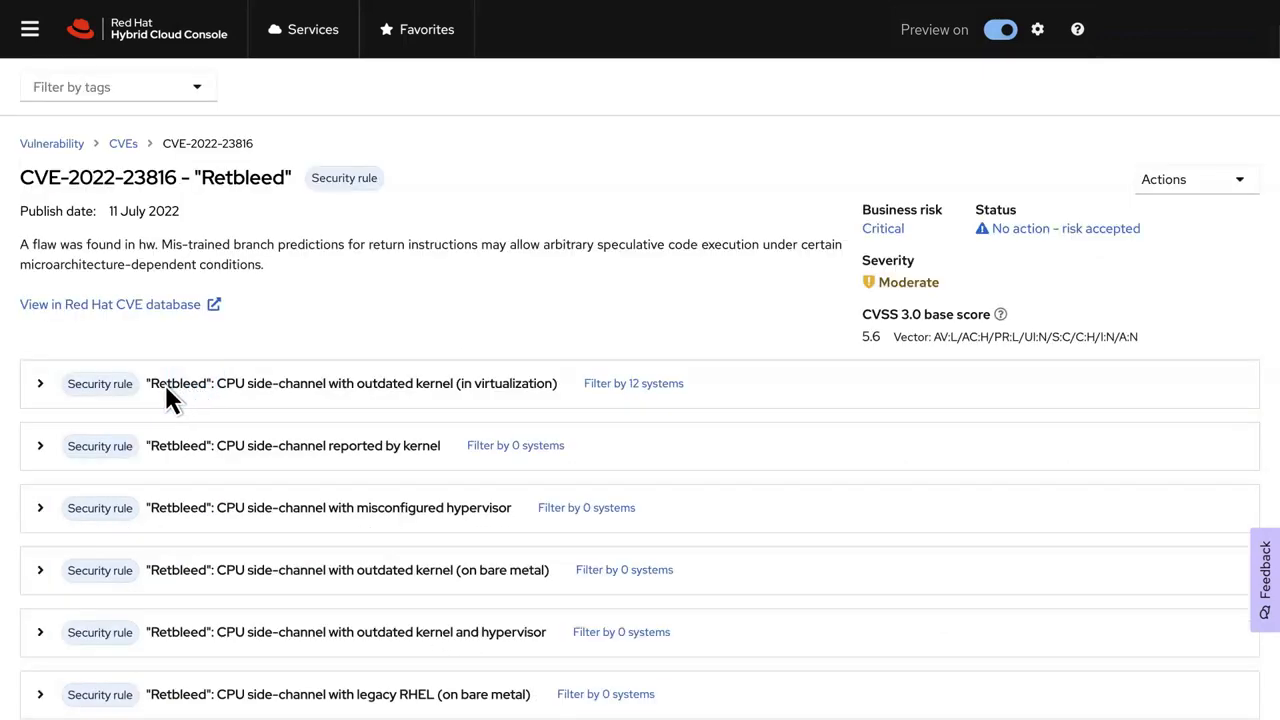
pyautogui.click(40, 384)
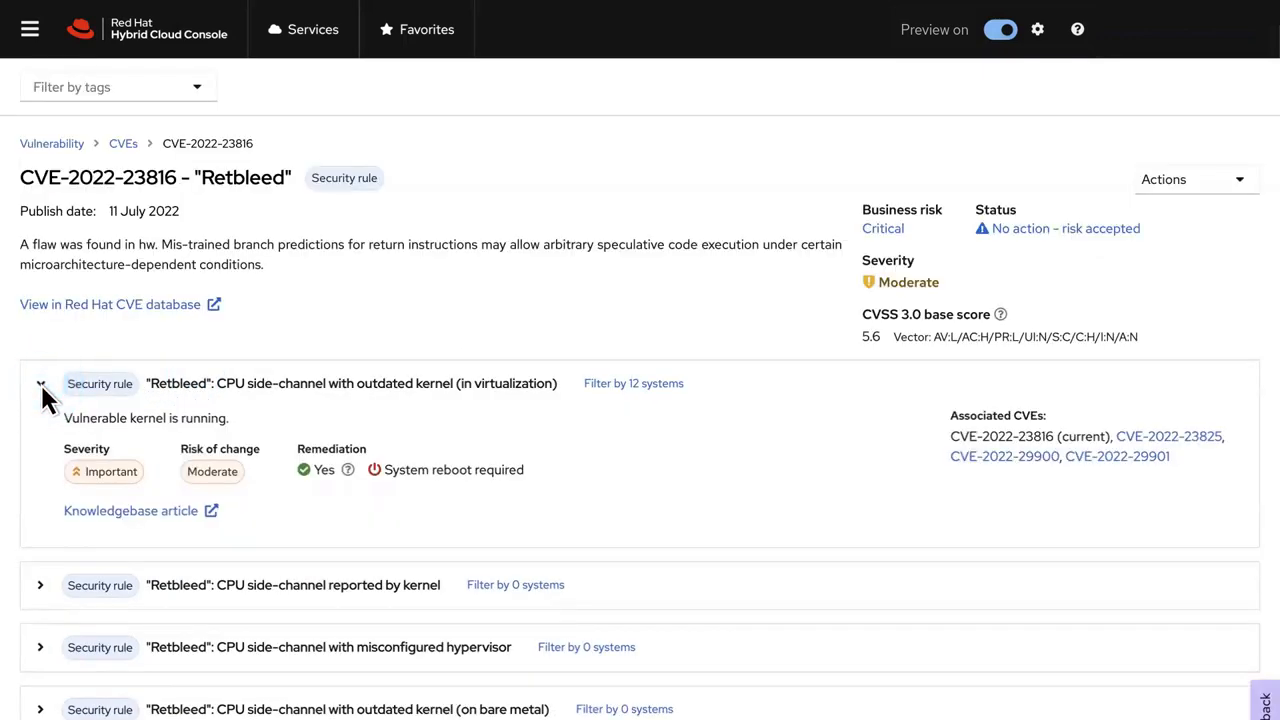
pyautogui.scroll(-3)
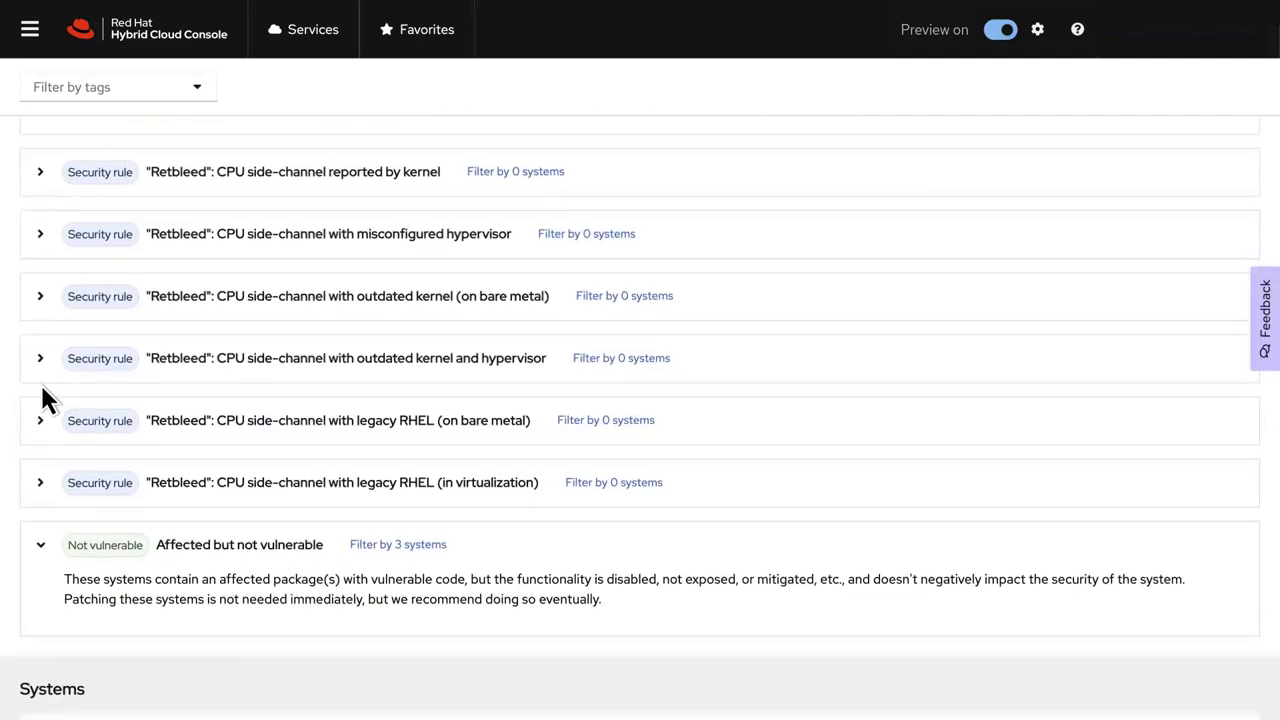
pyautogui.moveTo(144, 564)
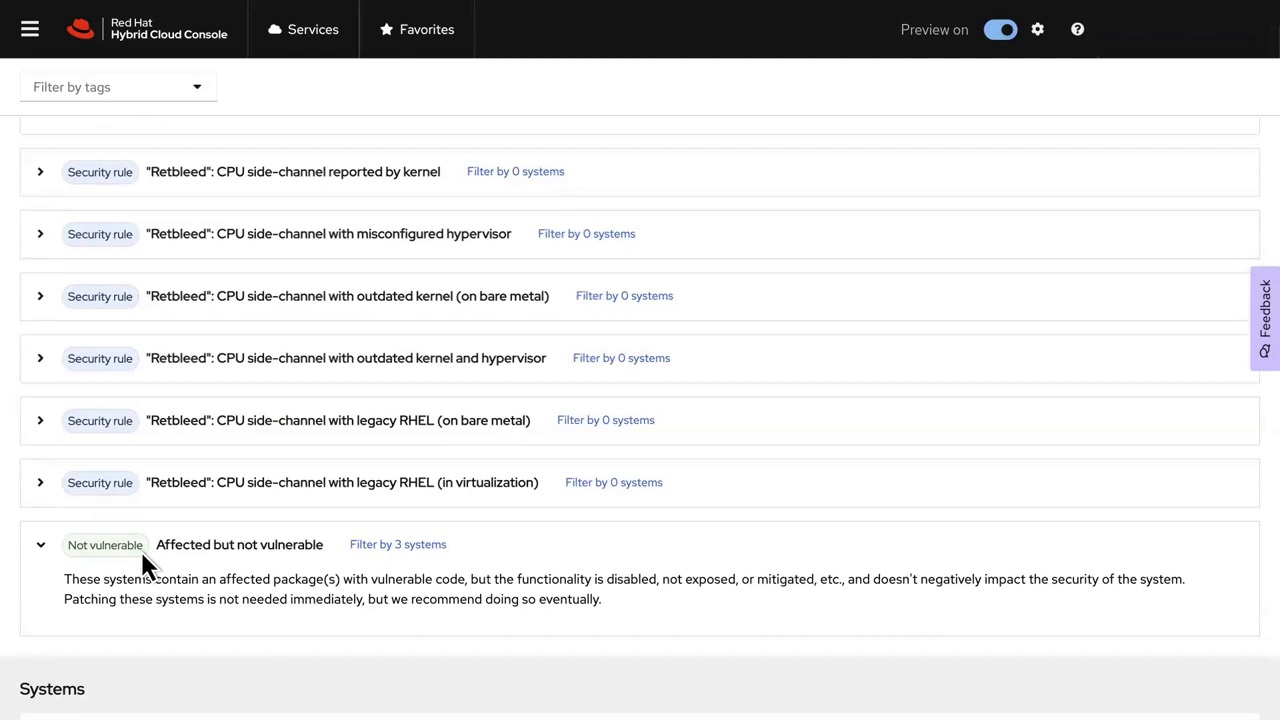
pyautogui.scroll(-3)
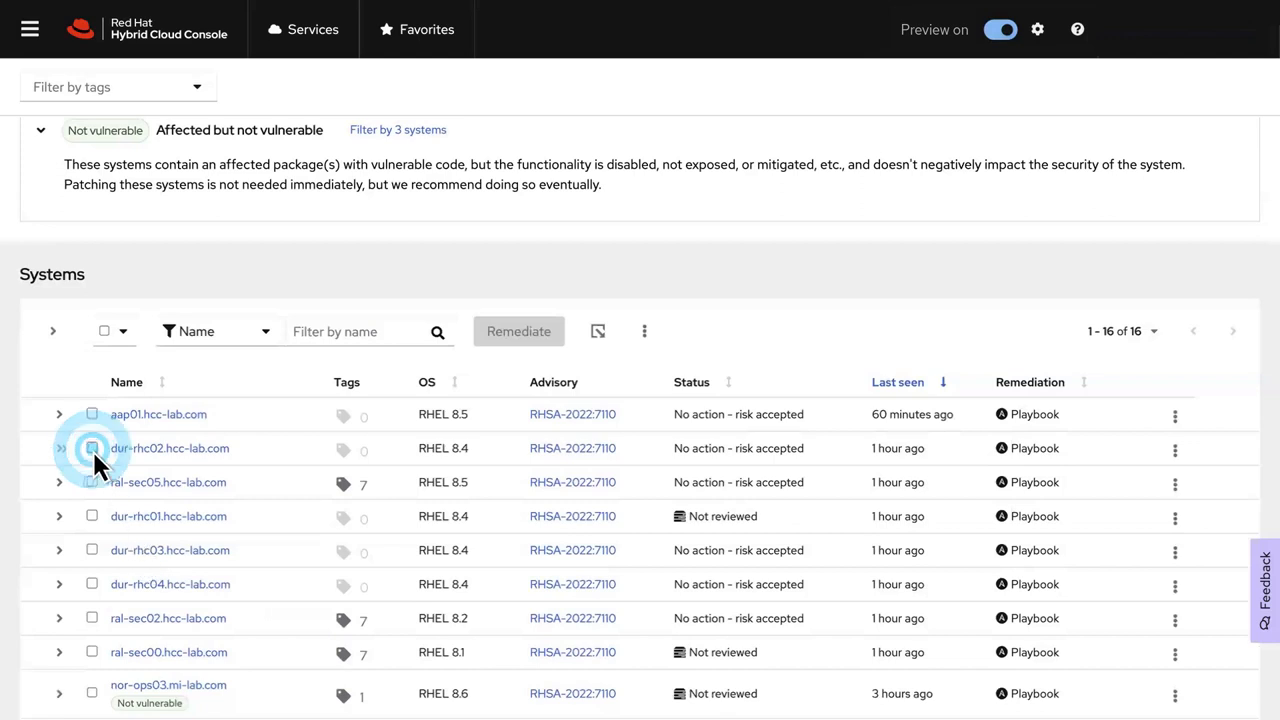
# Remediate dur-rhc02.hcc-lab.com for CVE-2022-23816 into a new retbleedfix Ansible playbook and submit it
pyautogui.click(92, 448)
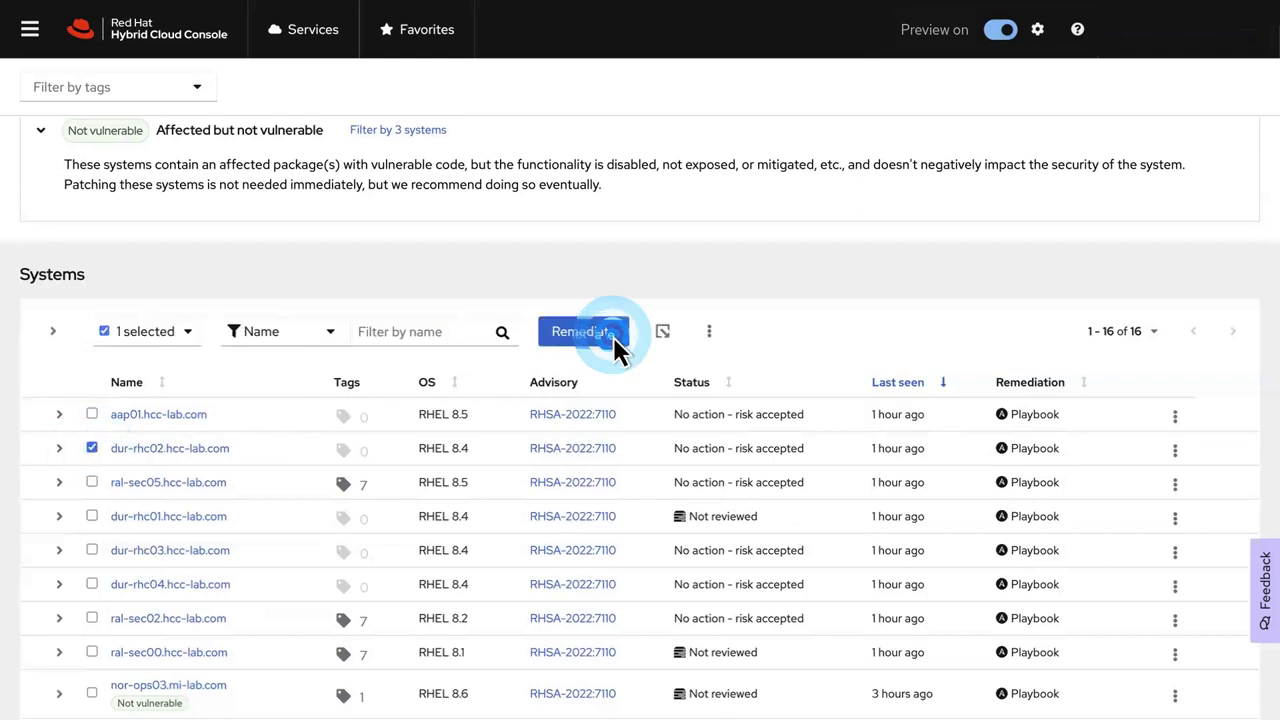
pyautogui.click(582, 332)
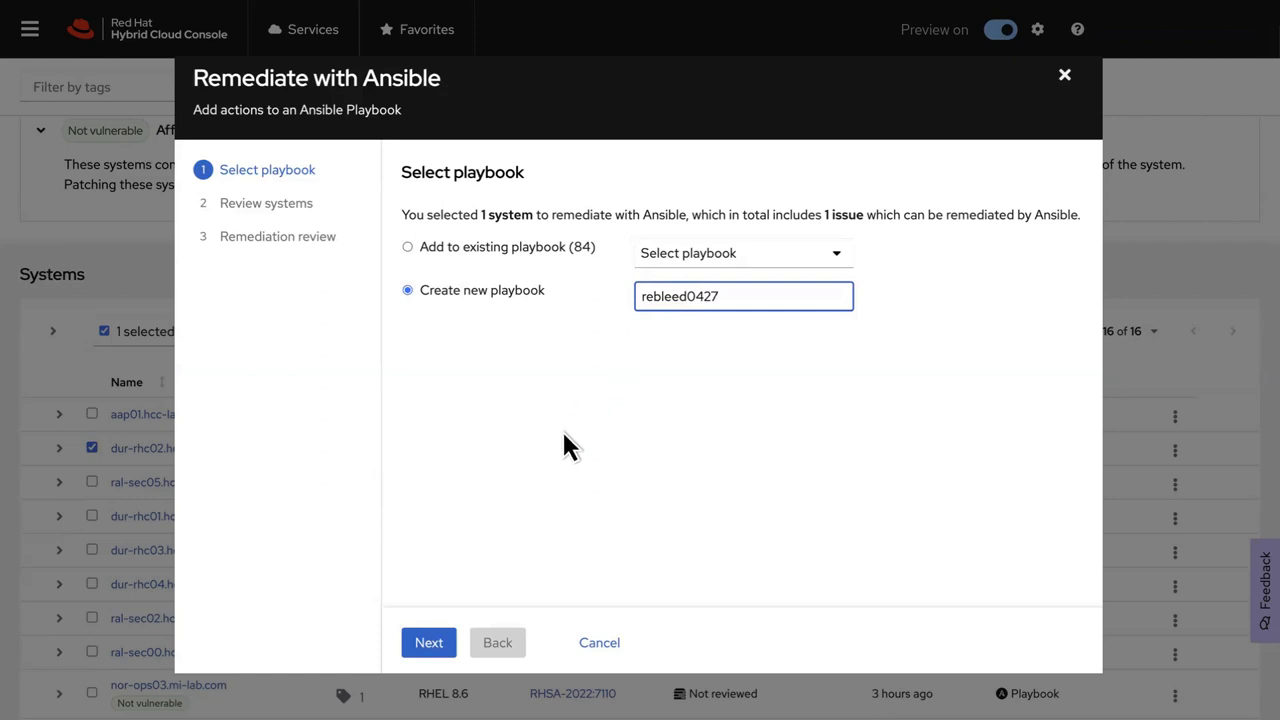
pyautogui.click(428, 642)
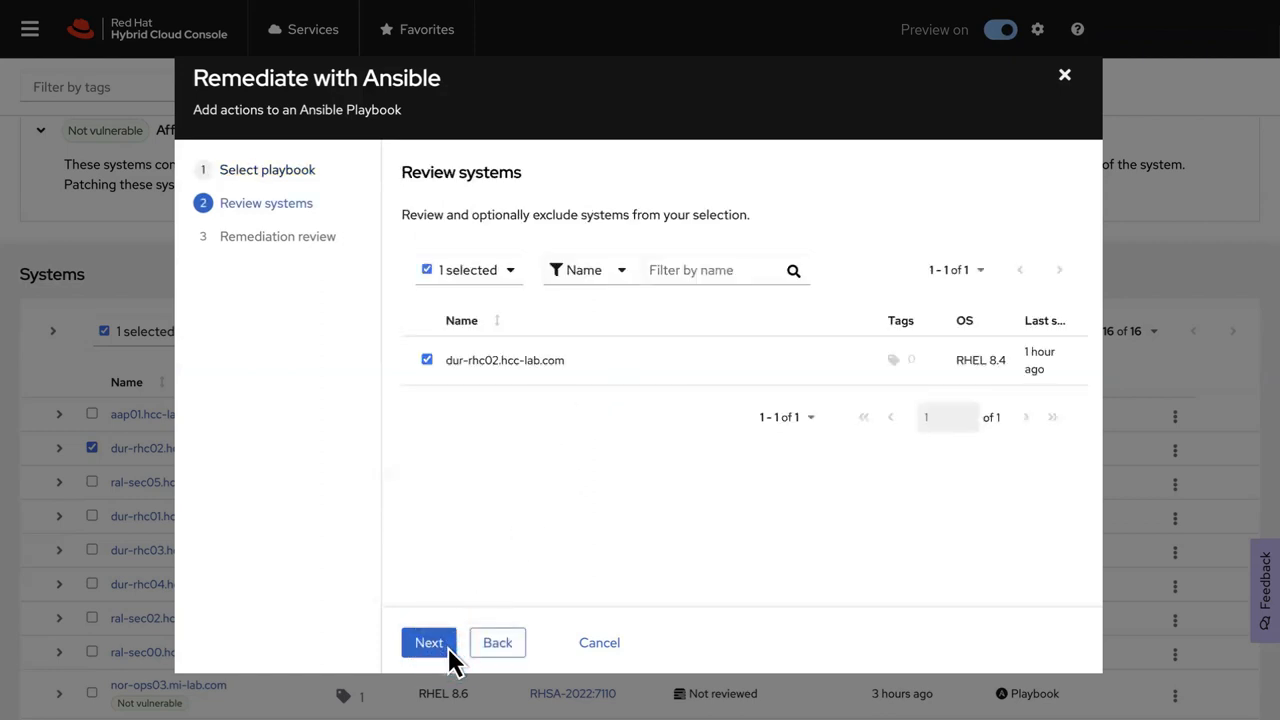
pyautogui.click(428, 642)
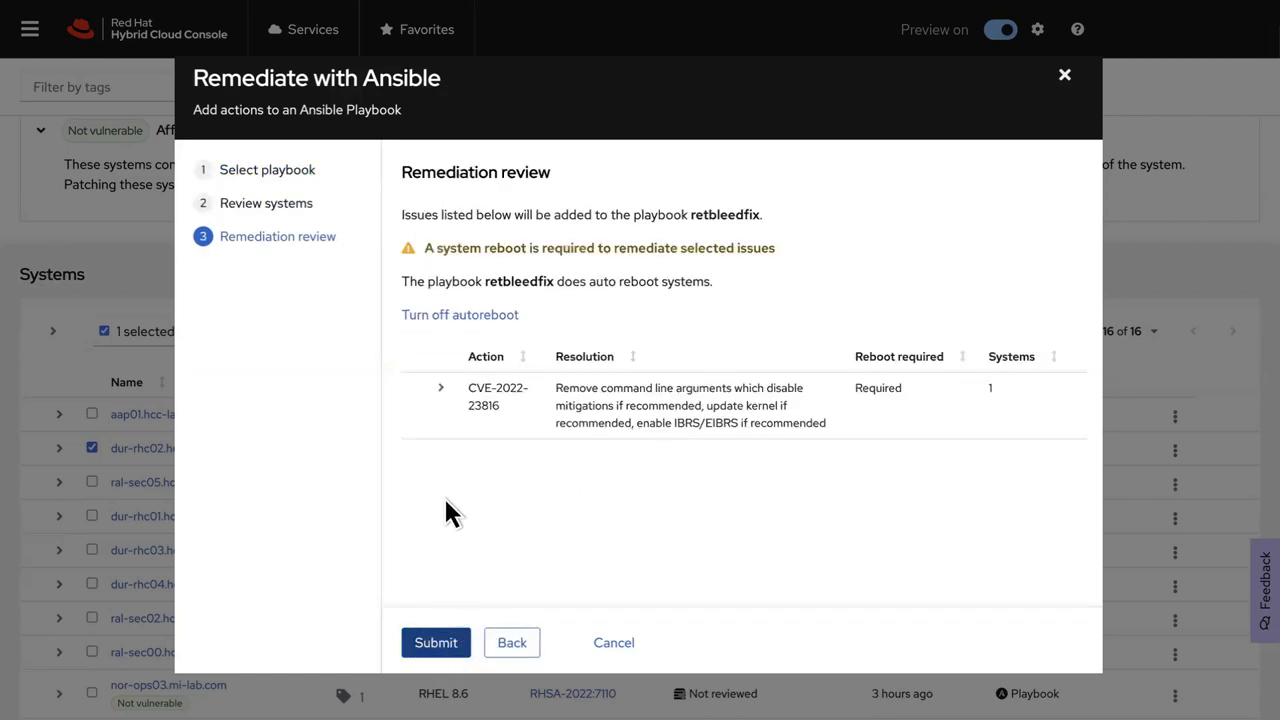
pyautogui.click(440, 388)
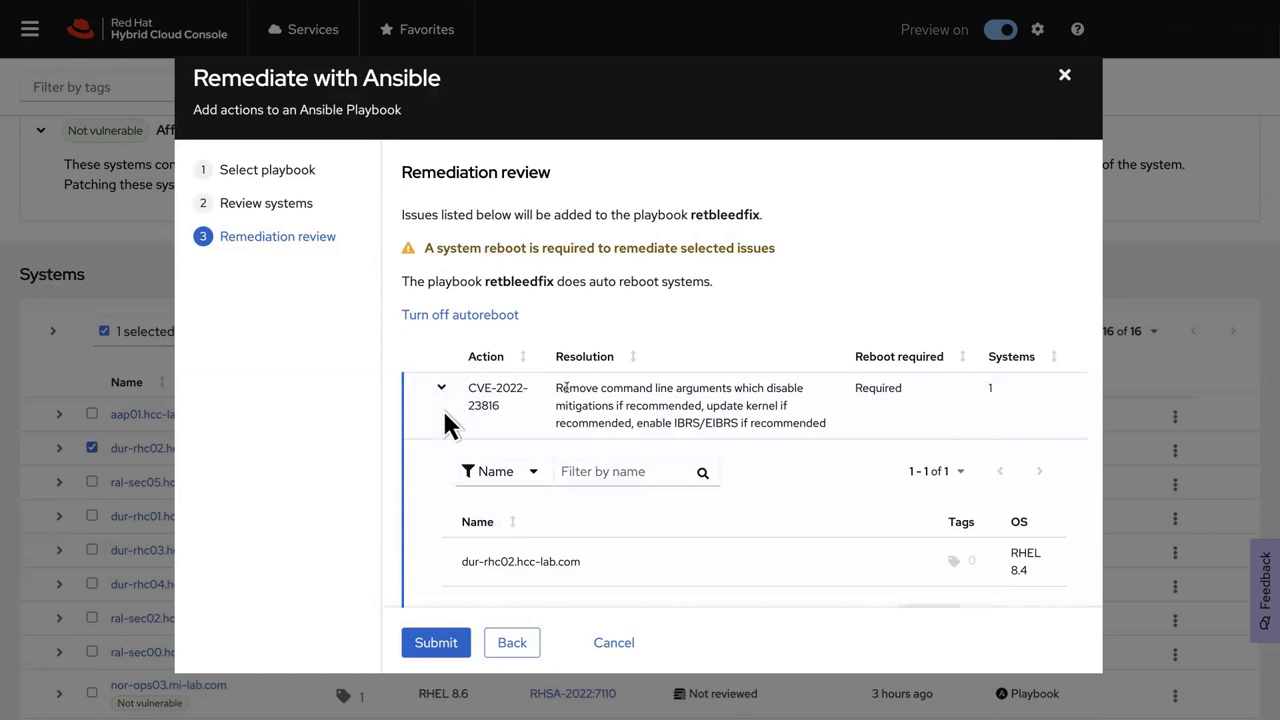
pyautogui.click(436, 642)
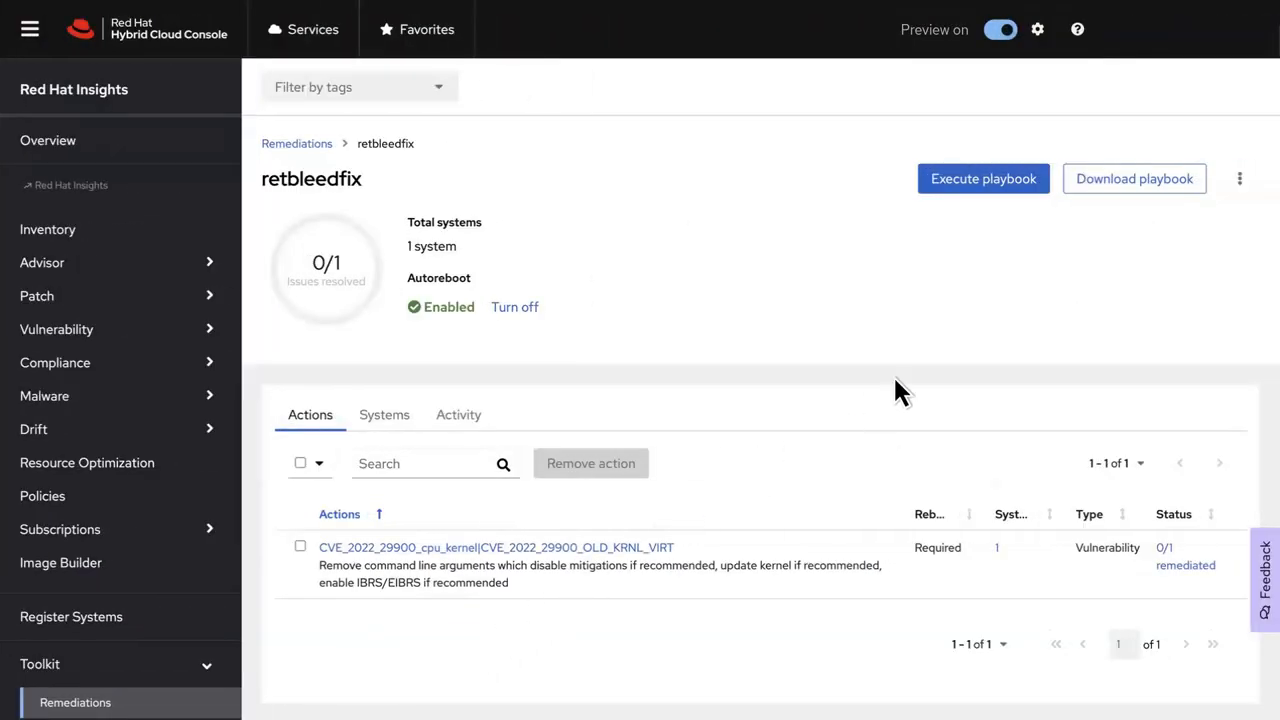
pyautogui.moveTo(1204, 204)
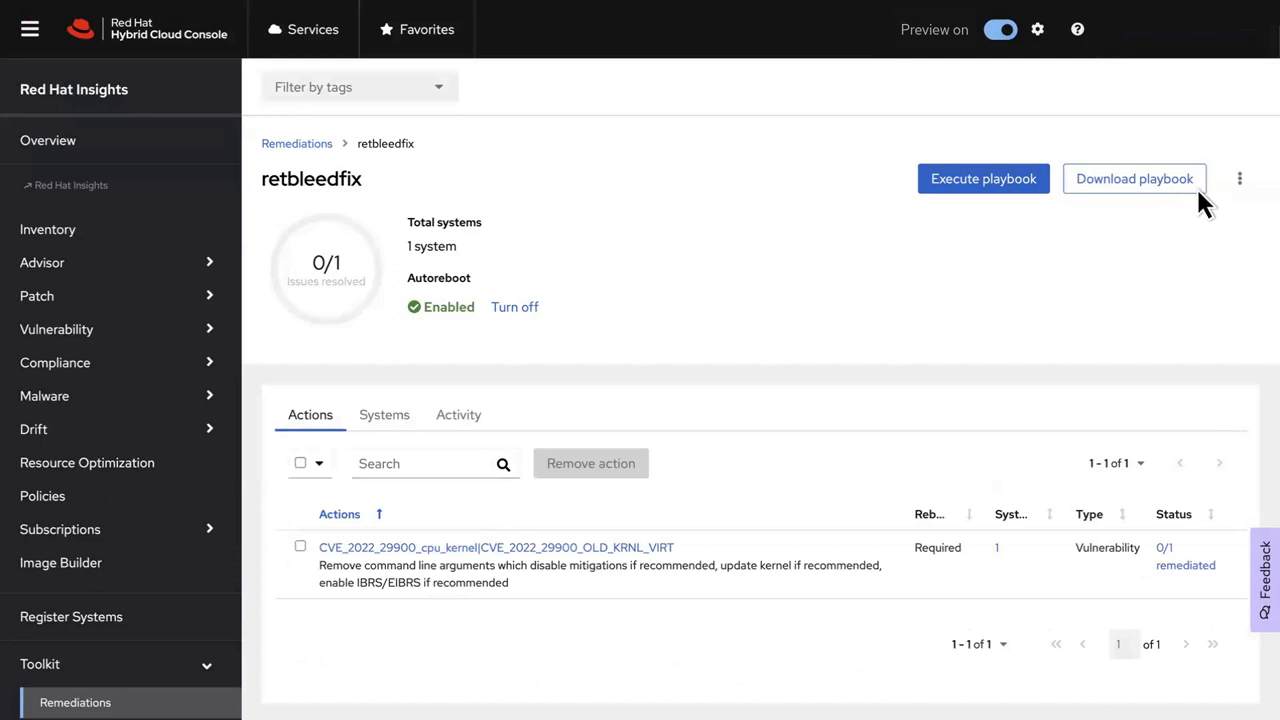
pyautogui.moveTo(1130, 198)
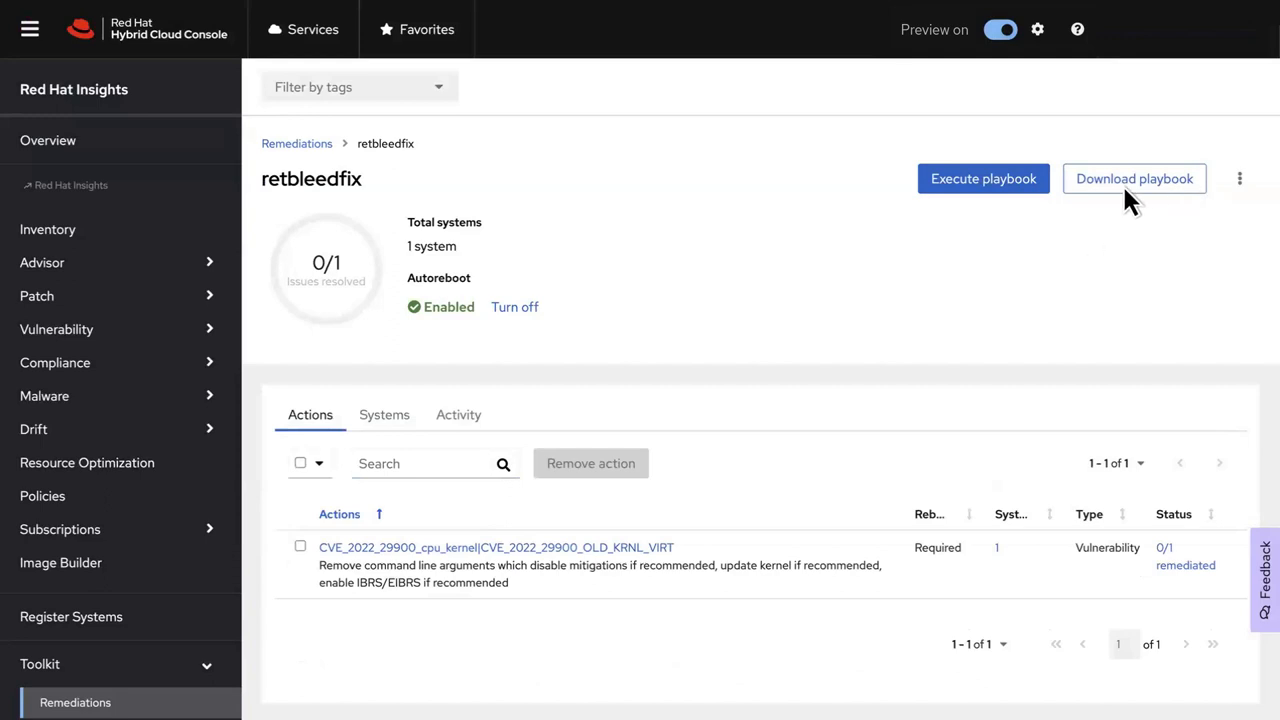
# Start executing the retbleedfix playbook to reach its confirmation dialog
pyautogui.click(984, 178)
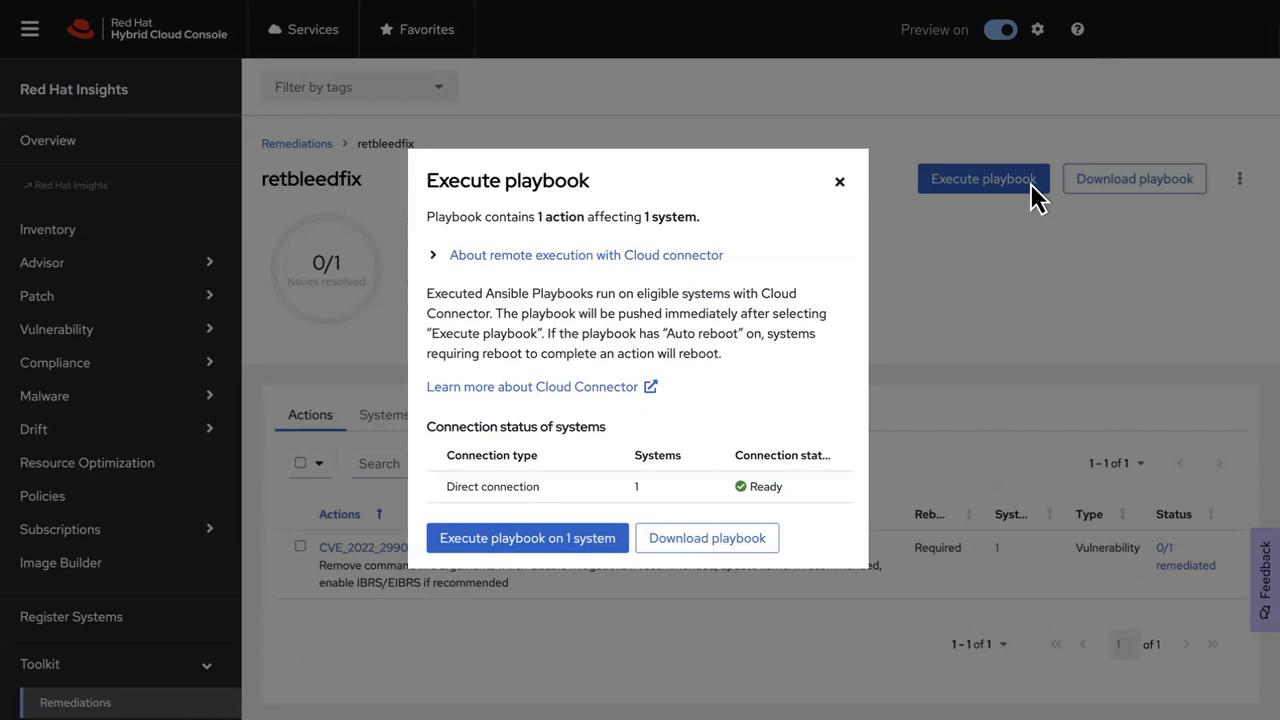